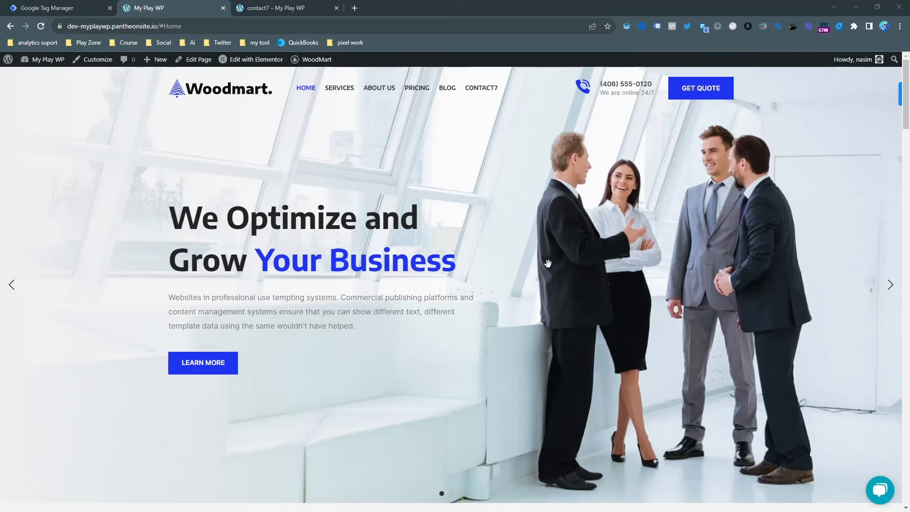
pyautogui.moveTo(482, 87)
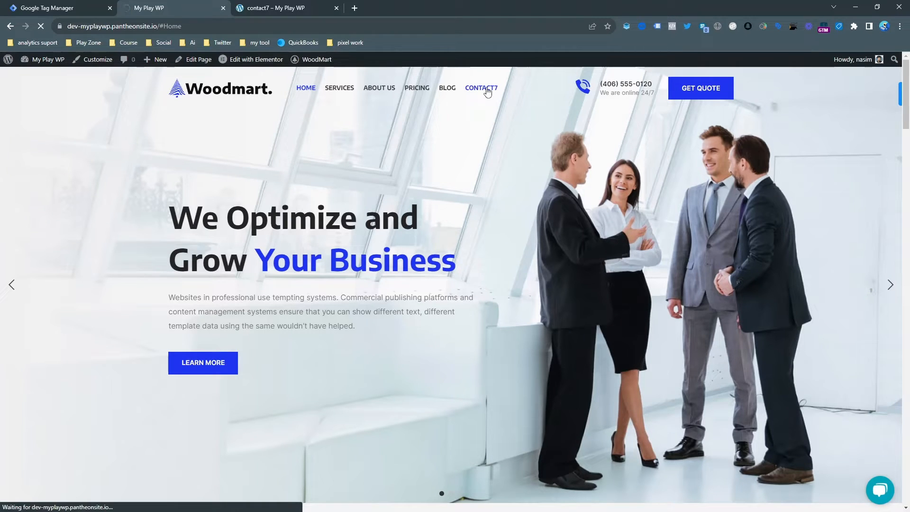
# Go to the contact7 consult-form page and close the duplicate contact7 tab
pyautogui.click(481, 88)
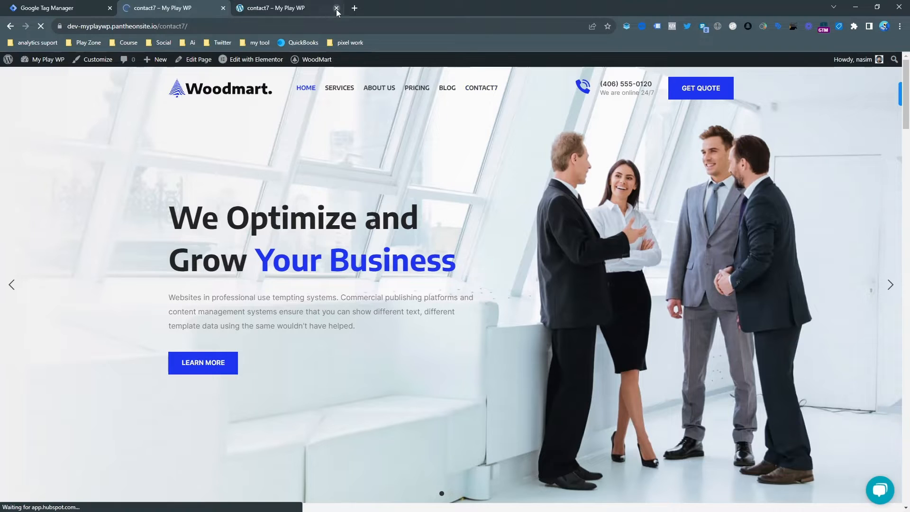
pyautogui.click(337, 7)
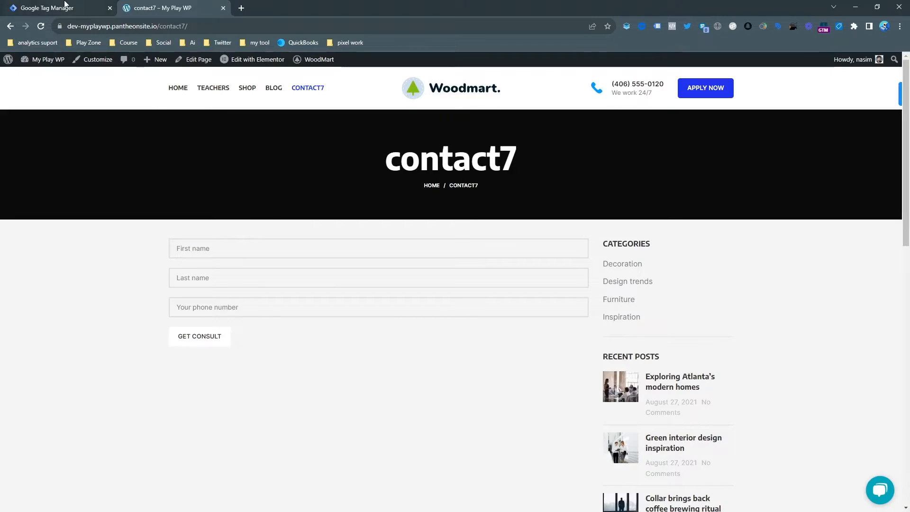
# Create a new GTM tag of type Microsoft Advertising Universal Event Tracking, UET Tag ID still empty
pyautogui.click(47, 7)
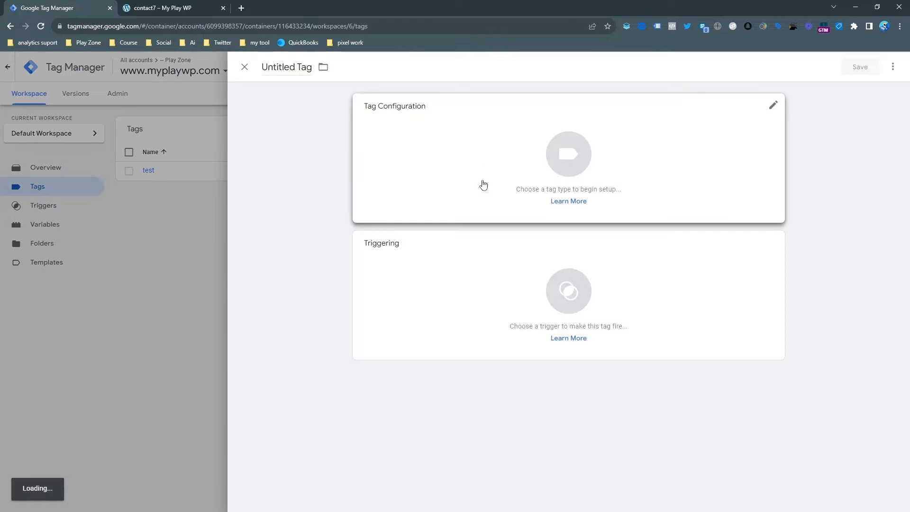
pyautogui.click(774, 105)
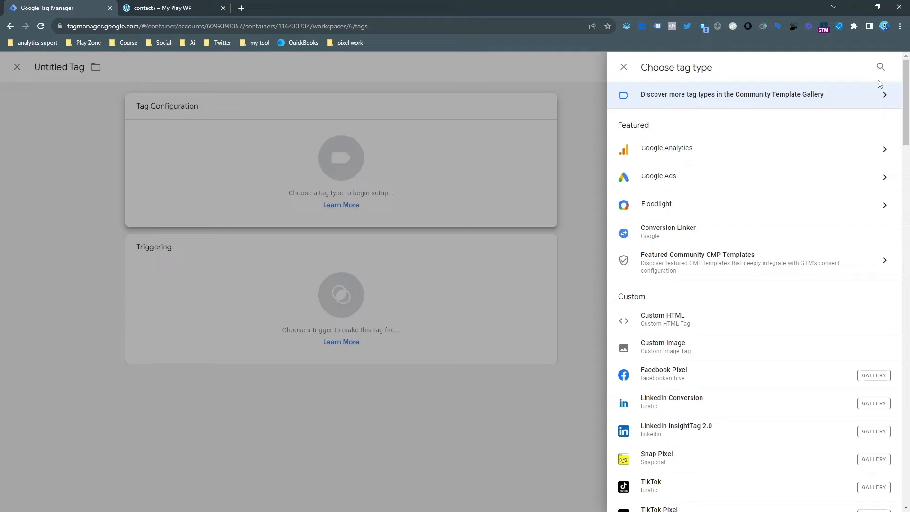
pyautogui.click(880, 66)
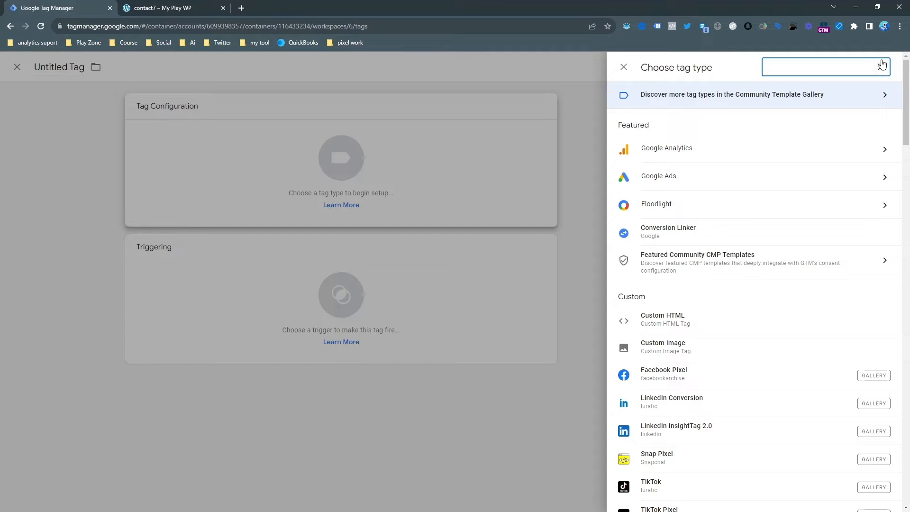
pyautogui.write('mi')
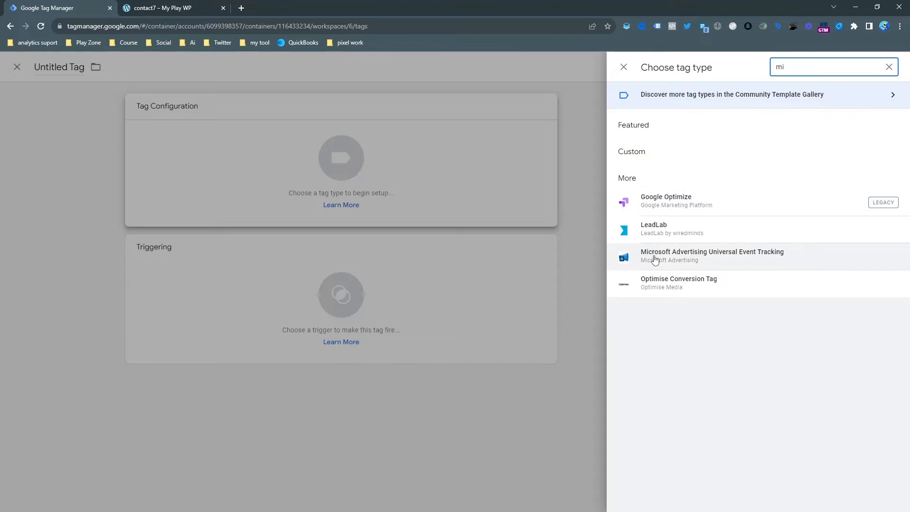
pyautogui.click(712, 255)
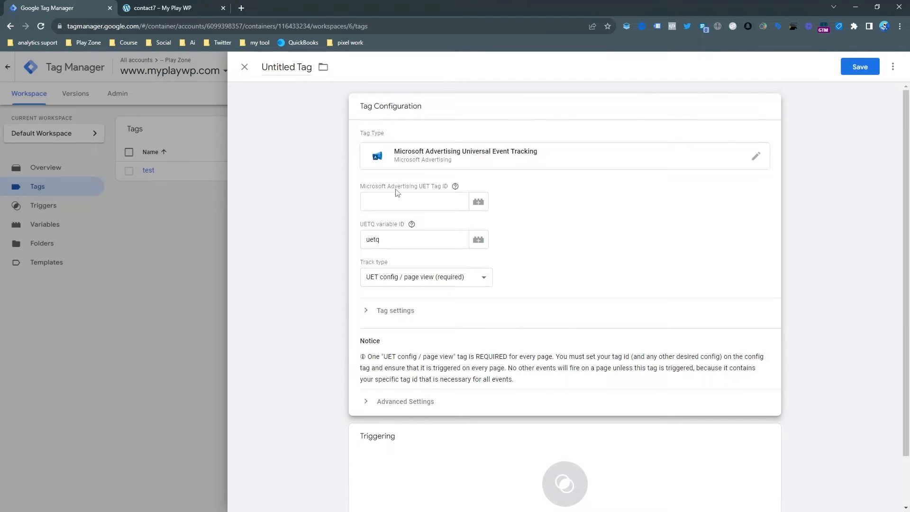
pyautogui.click(414, 201)
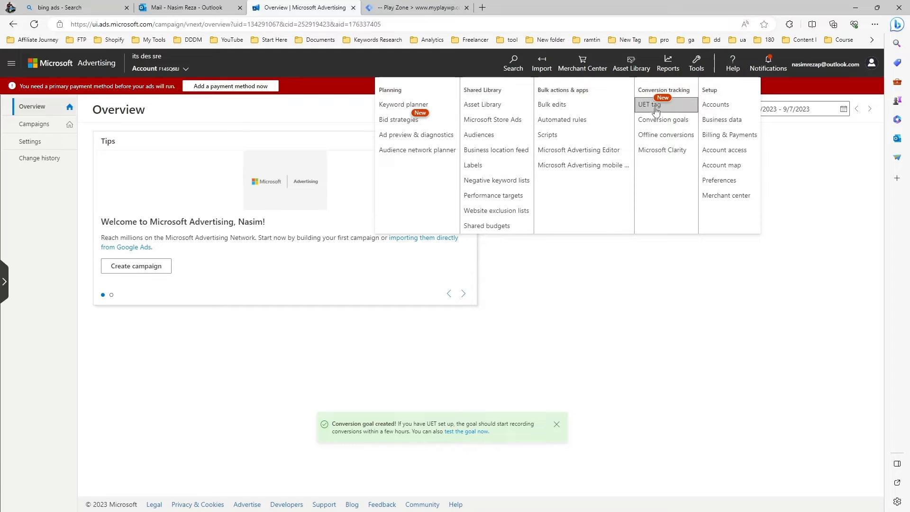
# Find the 'my demo play' UET tag in Microsoft Advertising and copy its ID 343075172
pyautogui.click(649, 105)
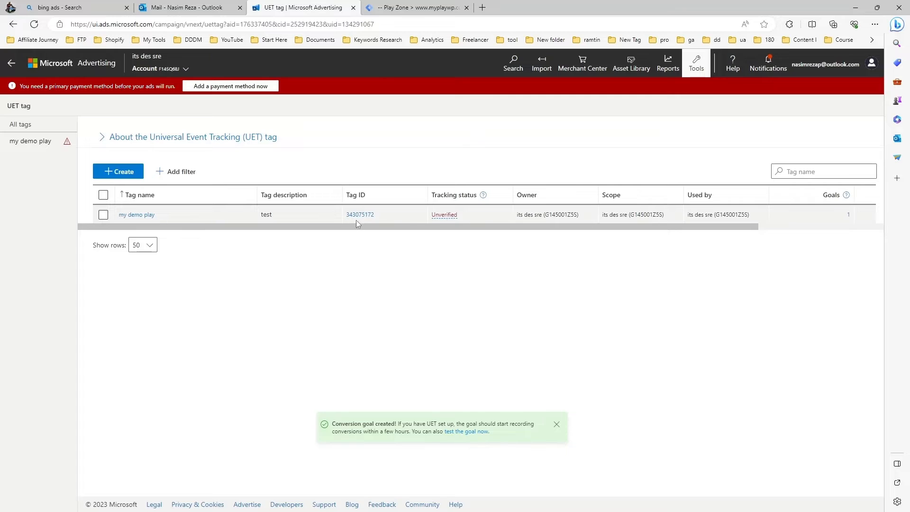
pyautogui.doubleClick(361, 214)
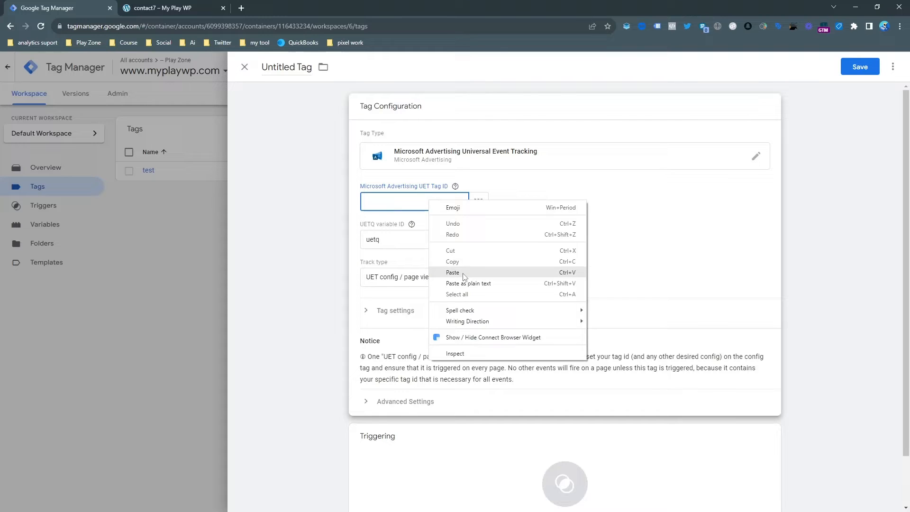
# Save the UET tag with ID 343075172 firing on Initialization - All Pages
pyautogui.click(452, 272)
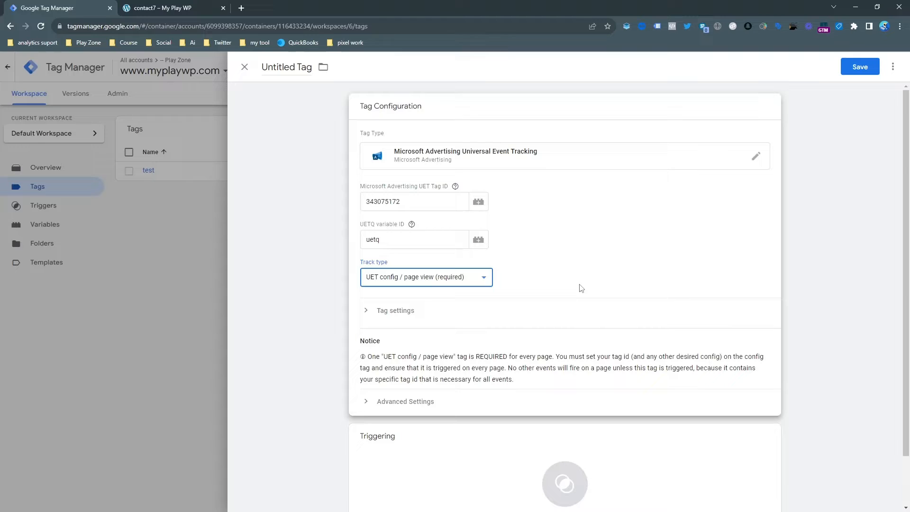
pyautogui.click(563, 484)
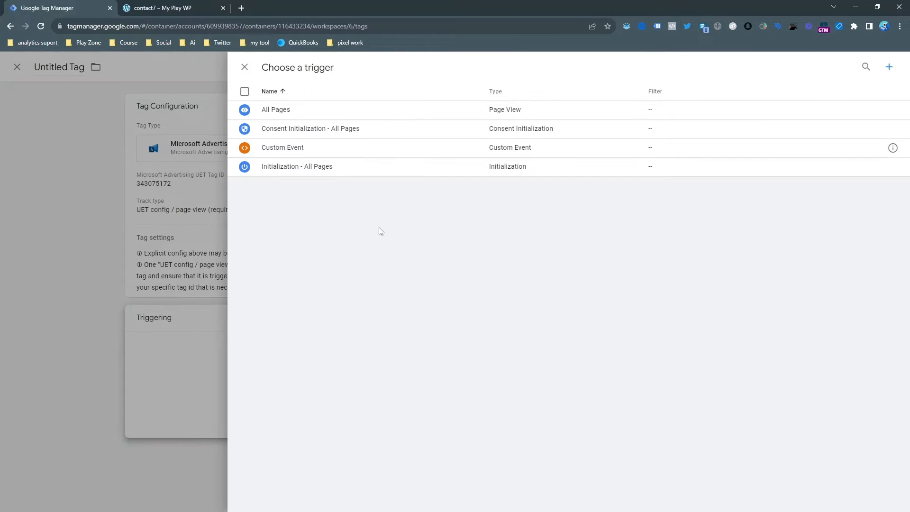
pyautogui.moveTo(323, 133)
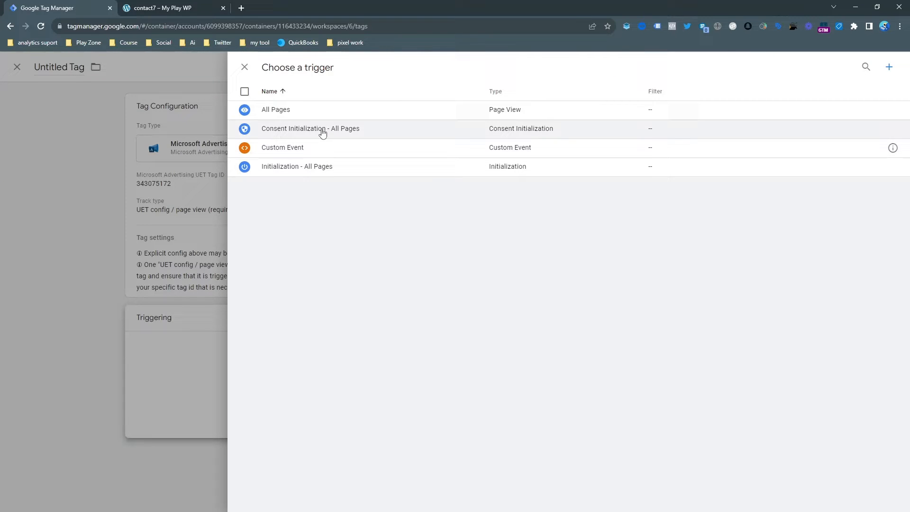
pyautogui.click(297, 167)
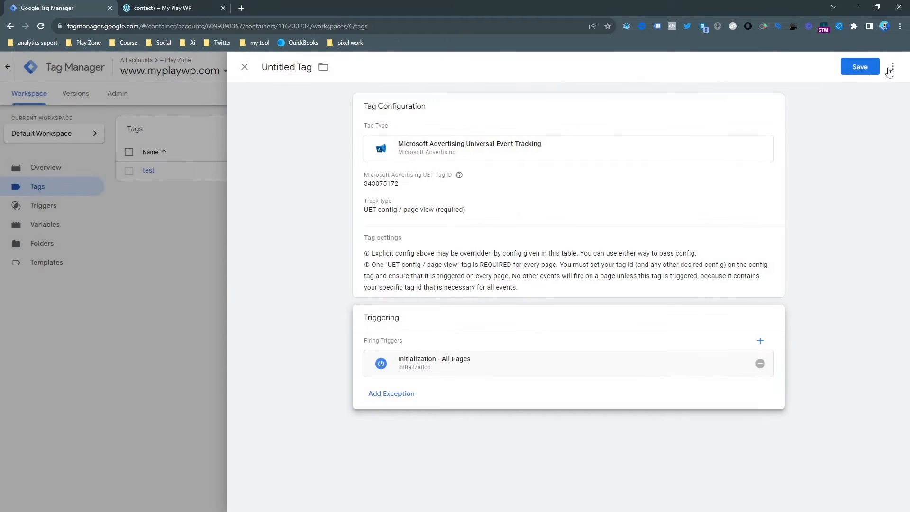
pyautogui.click(860, 67)
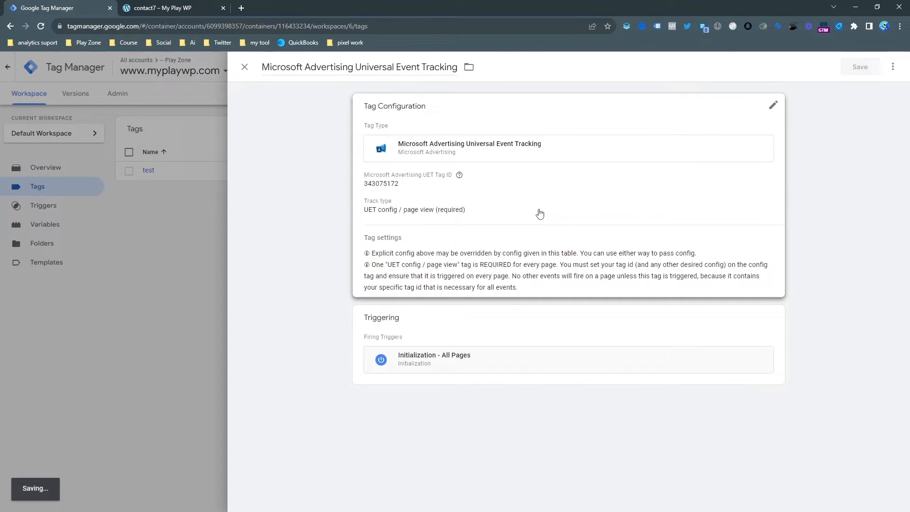
pyautogui.click(244, 66)
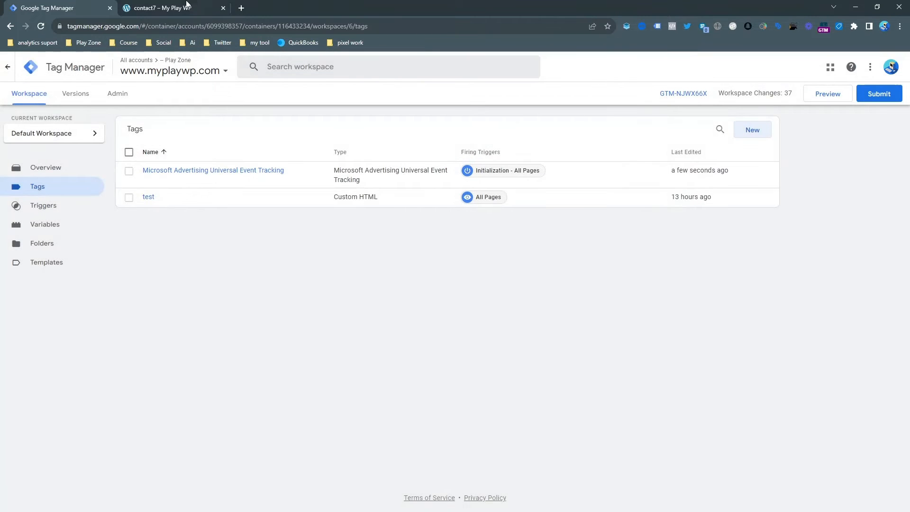
# Check the UET Tag Helper on contact7, then start GTM Preview and connect Tag Assistant to the site
pyautogui.click(169, 7)
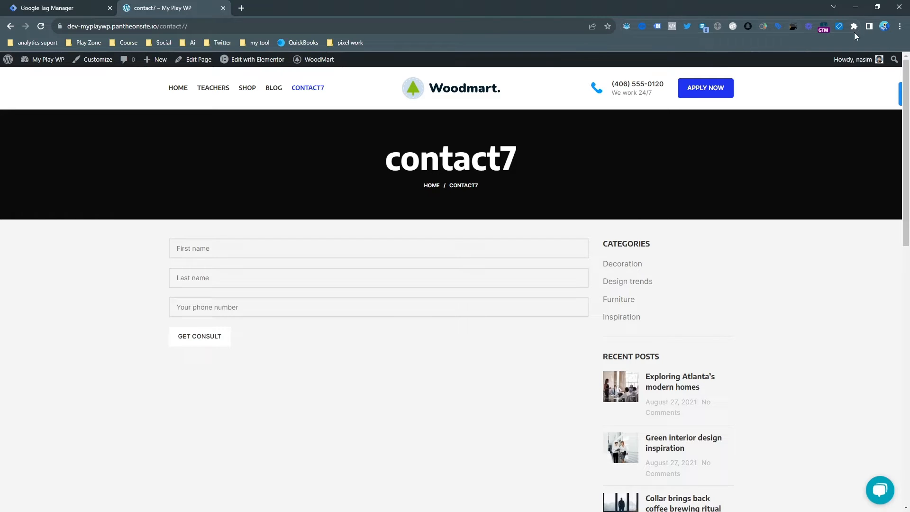
pyautogui.click(838, 27)
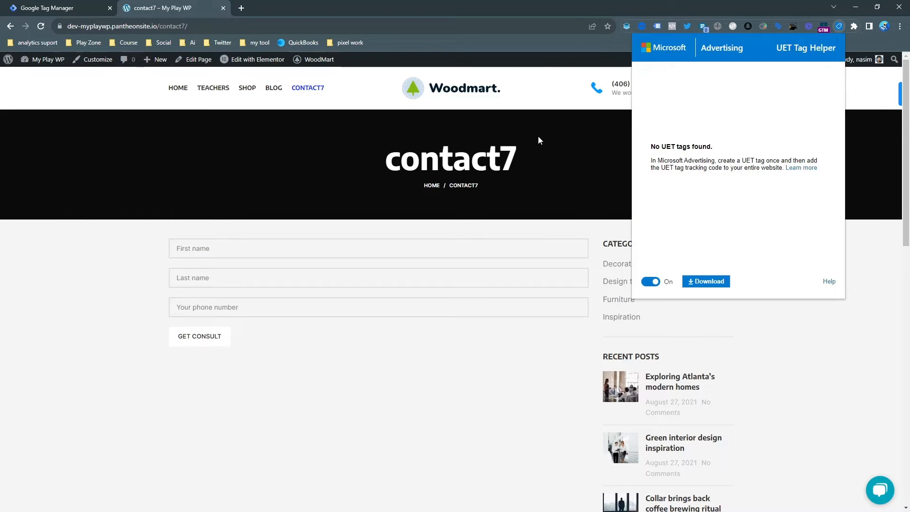
pyautogui.click(50, 7)
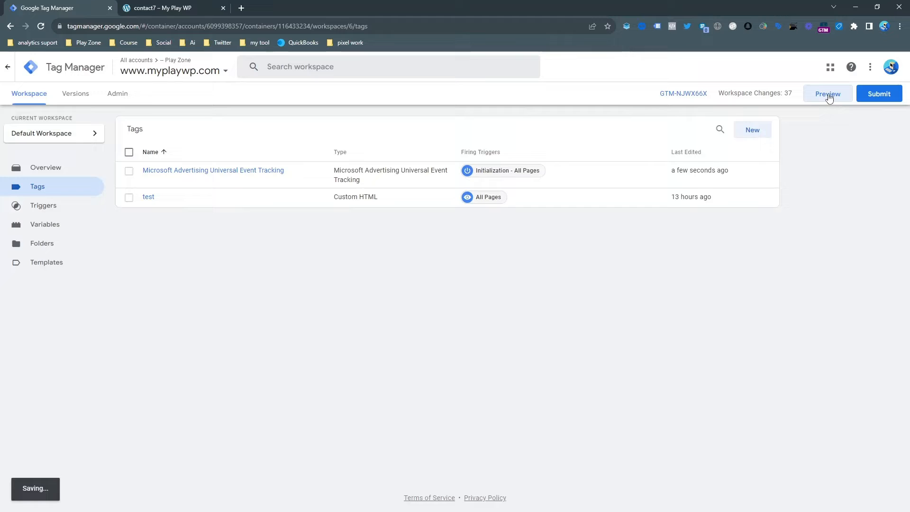
pyautogui.moveTo(620, 139)
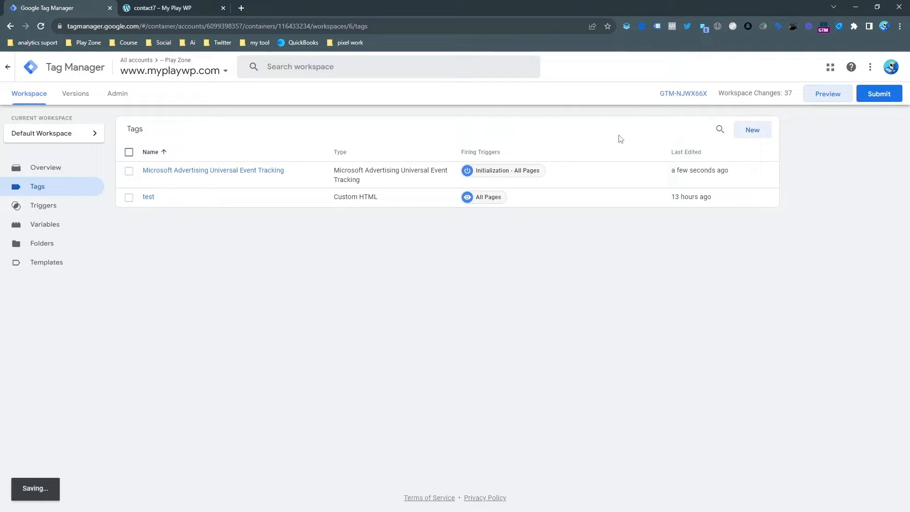
pyautogui.click(827, 93)
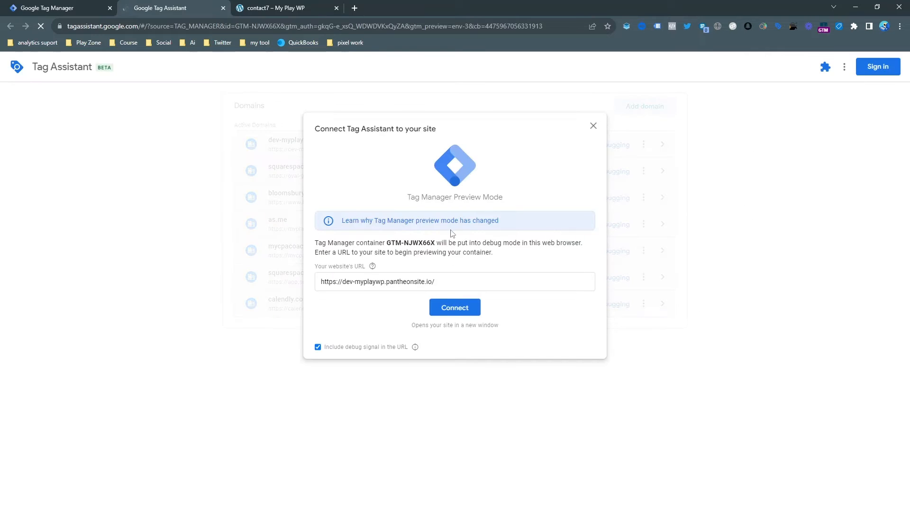
pyautogui.click(455, 308)
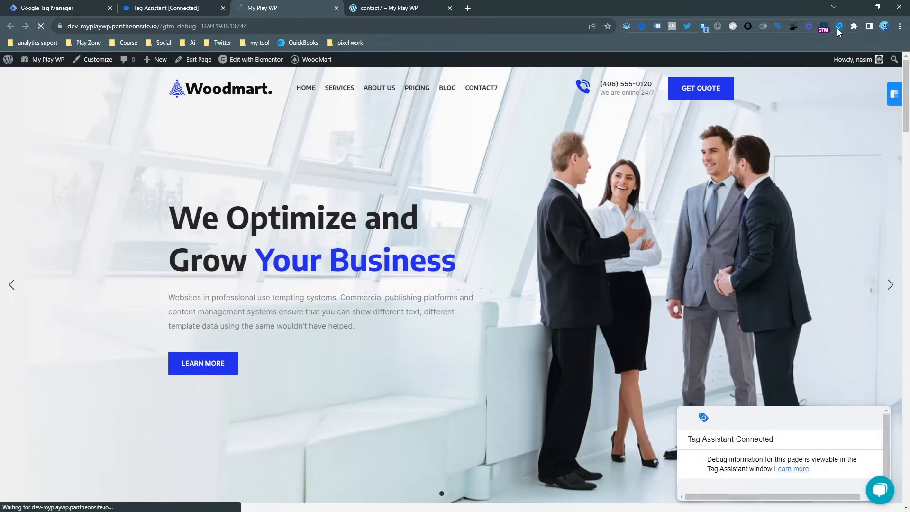
# Turn the UET Tag Helper extension on and go to the contact7 page
pyautogui.click(839, 27)
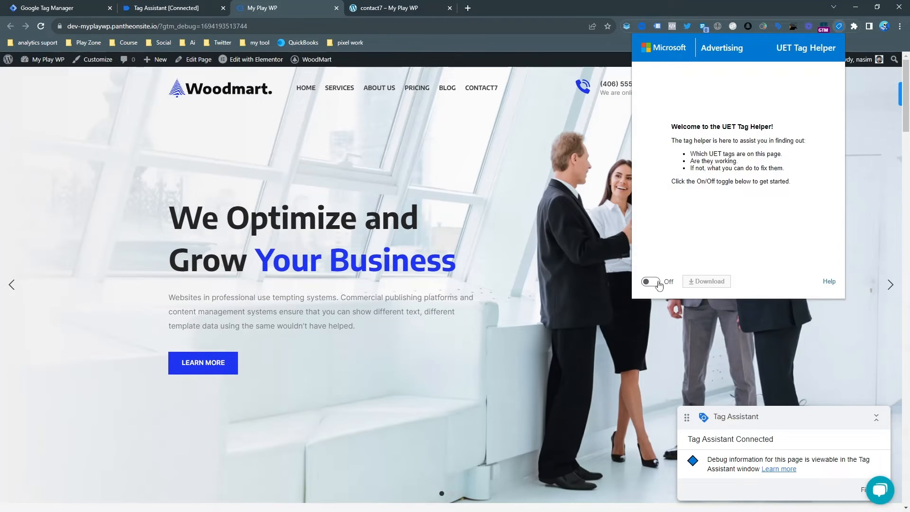
pyautogui.click(652, 282)
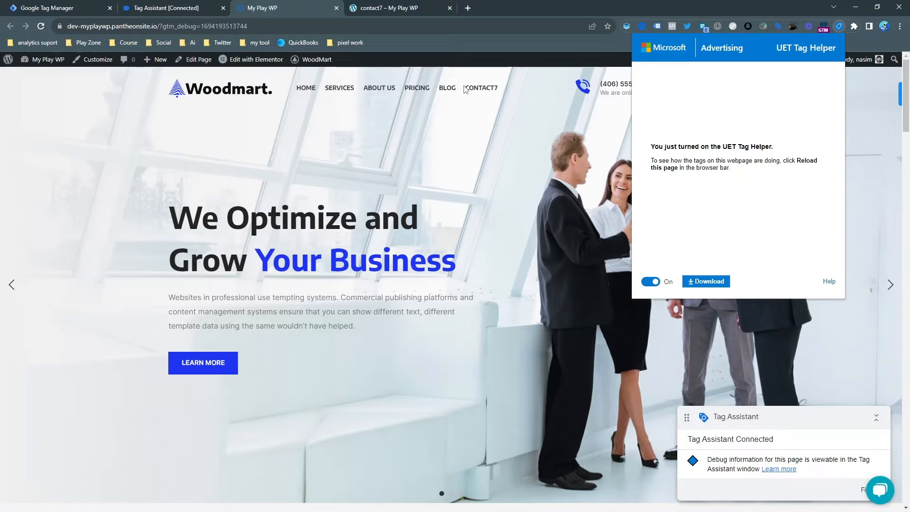
pyautogui.click(482, 87)
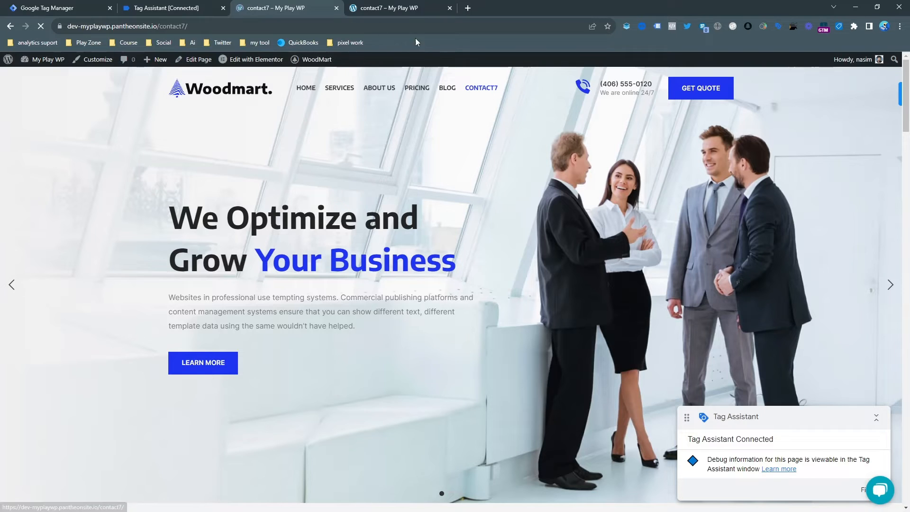
# Fill the consult form with phone 01245, submit it via GET CONSULT, and return to Tag Assistant
pyautogui.click(168, 8)
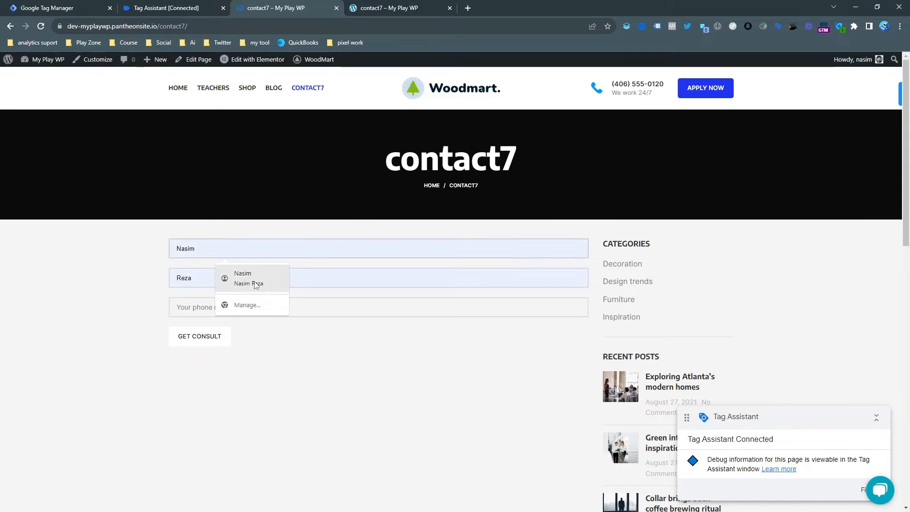
pyautogui.write('01245')
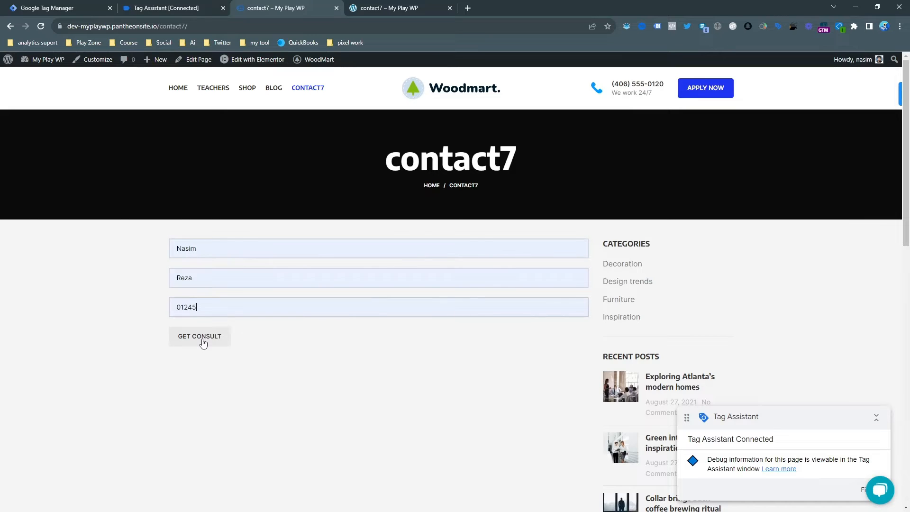
pyautogui.click(199, 336)
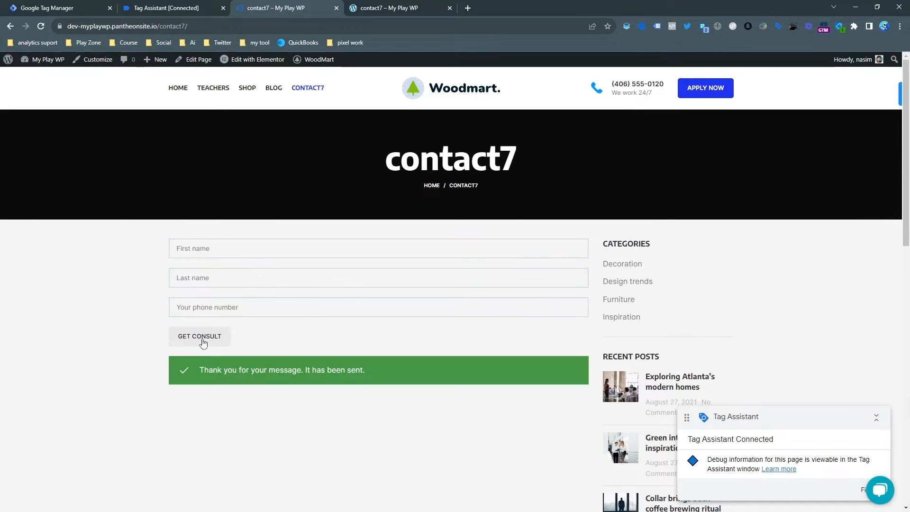
pyautogui.click(168, 7)
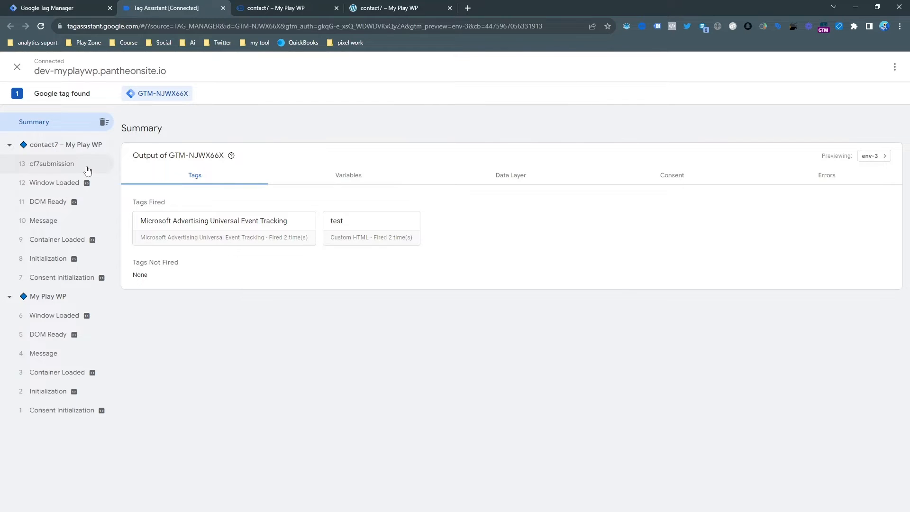
# Confirm no tags fired on the cf7submission event, then start a new tag in GTM
pyautogui.click(51, 163)
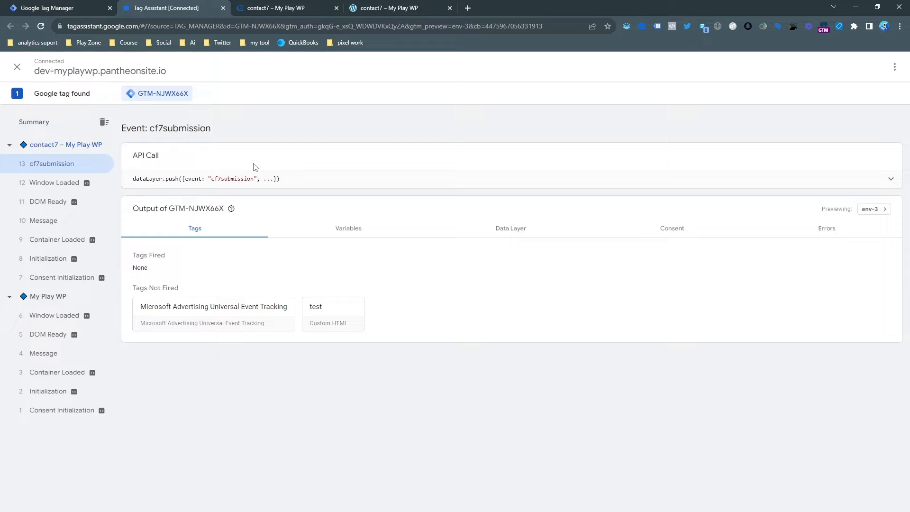
pyautogui.click(55, 8)
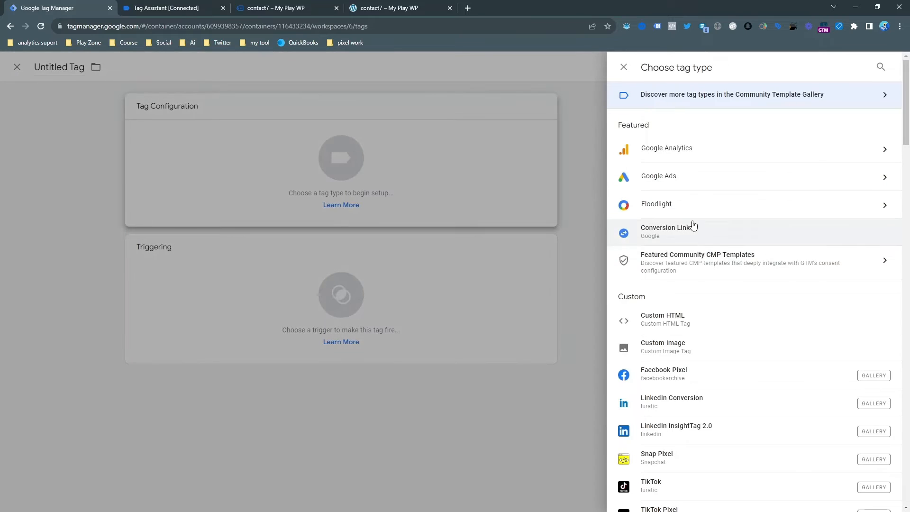
# Make the new tag a Microsoft Advertising UET tag with ID 343075172 and Custom conversion track type
pyautogui.scroll(-3)
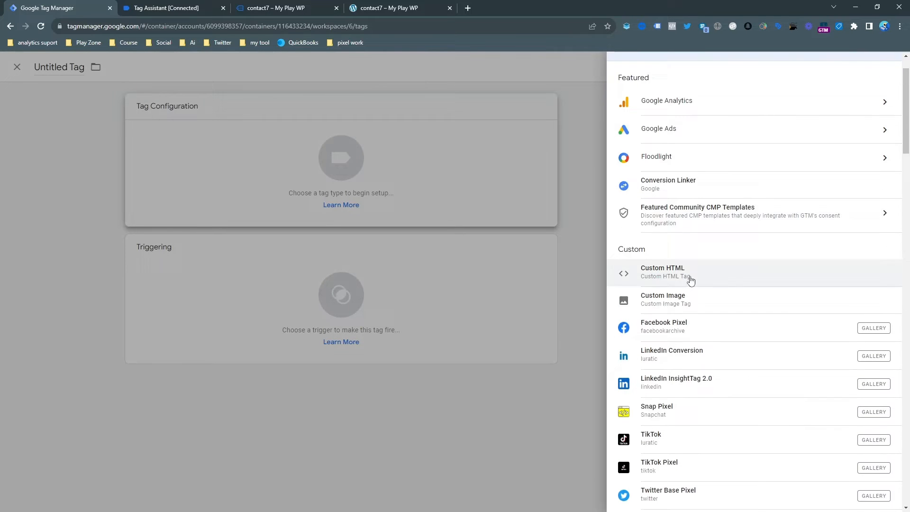
pyautogui.moveTo(684, 349)
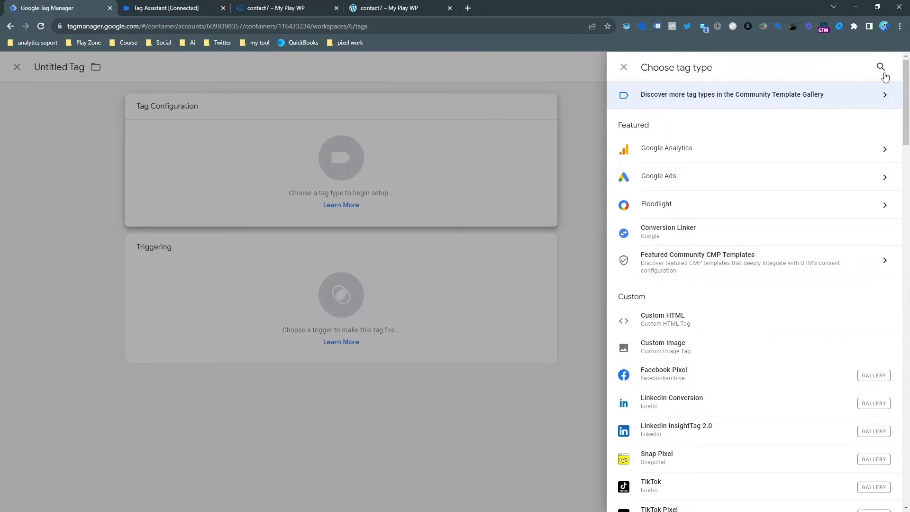
pyautogui.write('m')
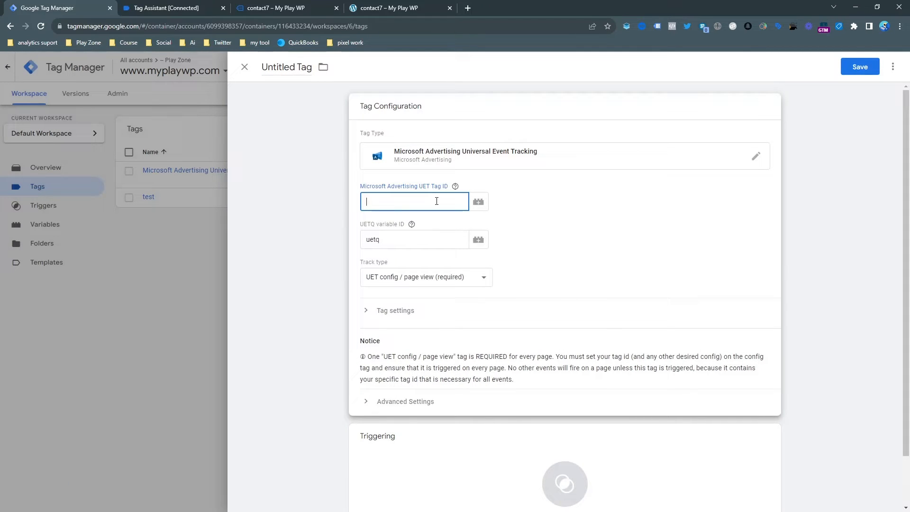
pyautogui.write('343075172')
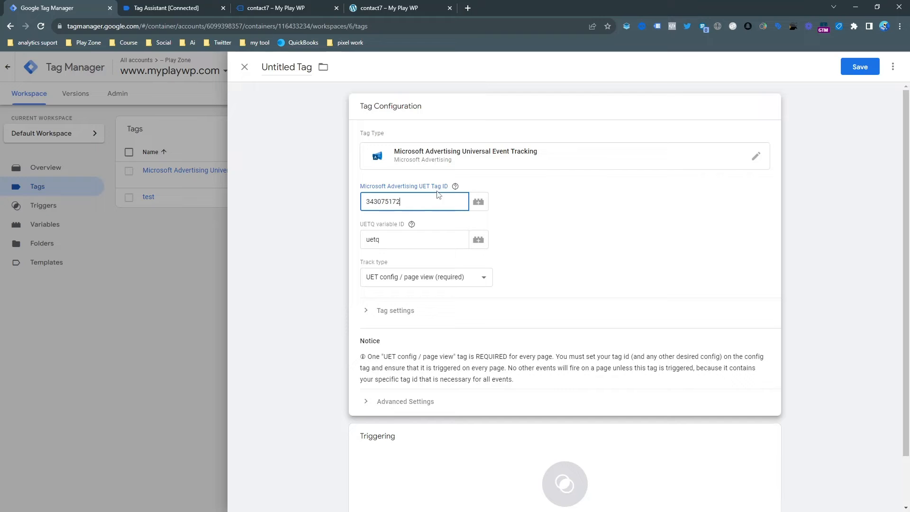
pyautogui.click(425, 277)
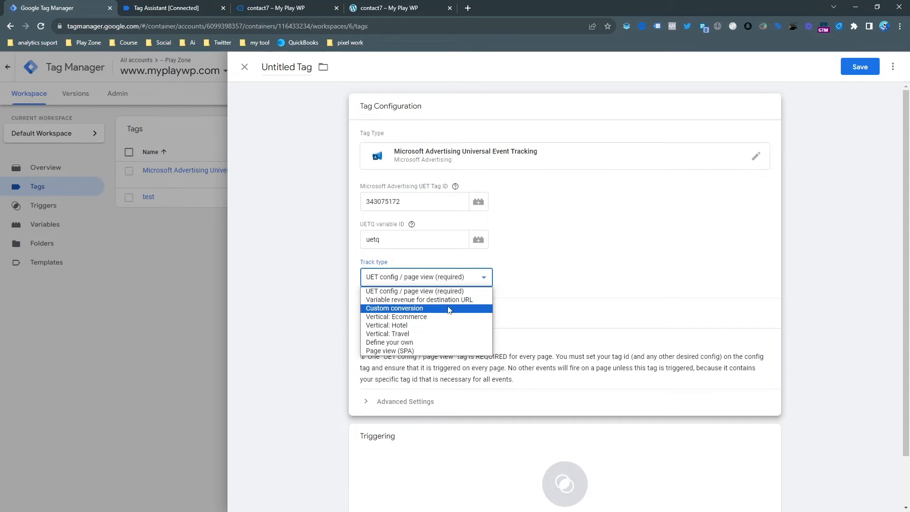
pyautogui.click(394, 308)
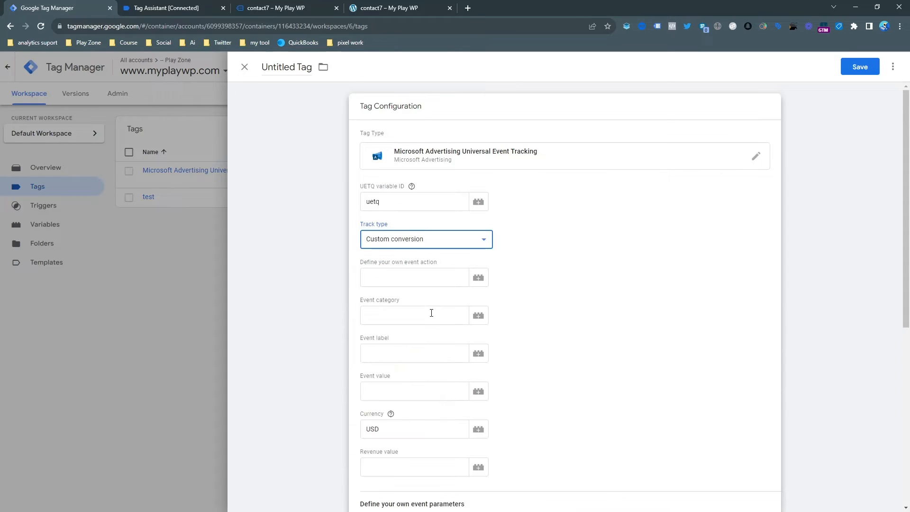
pyautogui.click(414, 276)
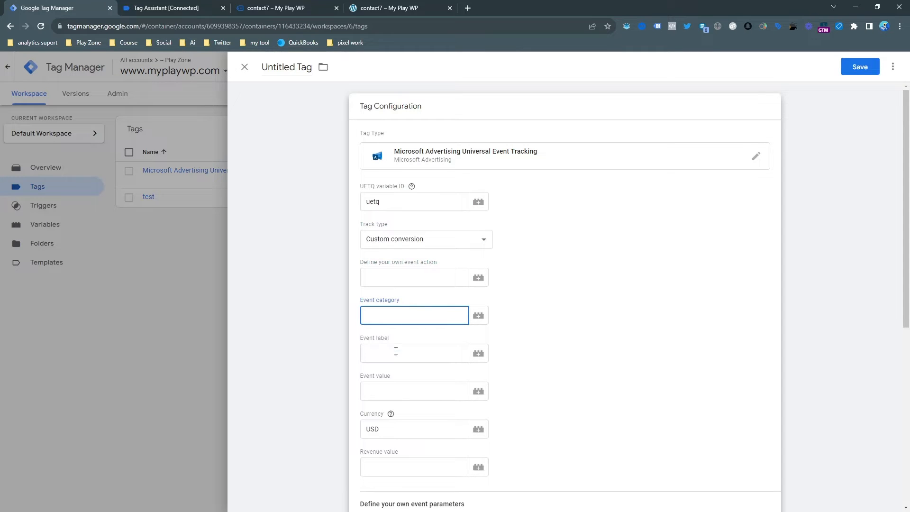
pyautogui.click(415, 353)
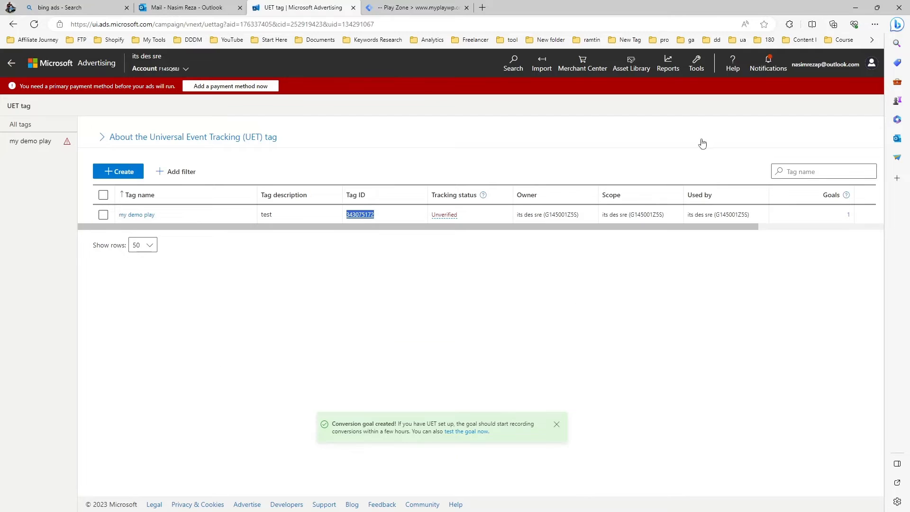
# In Conversion goals, open the 'lead' goal and step through its settings to the tagging setup
pyautogui.click(695, 63)
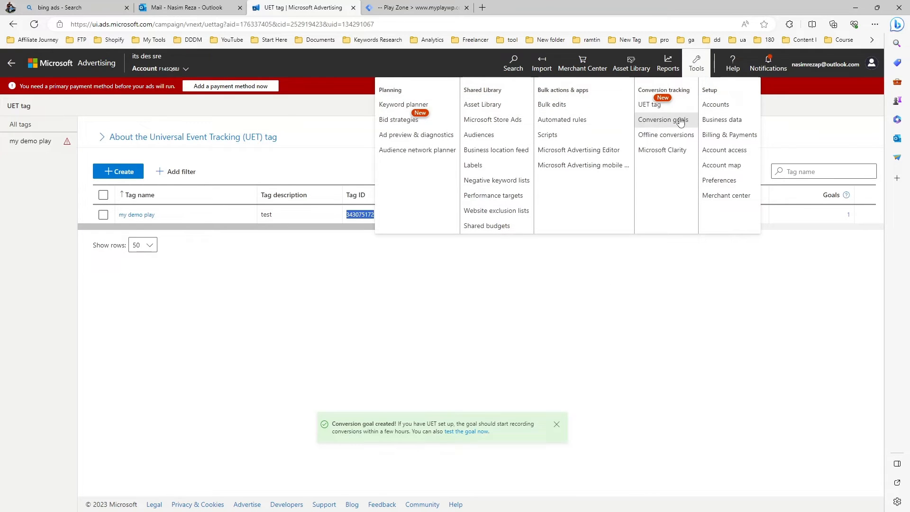
pyautogui.click(663, 119)
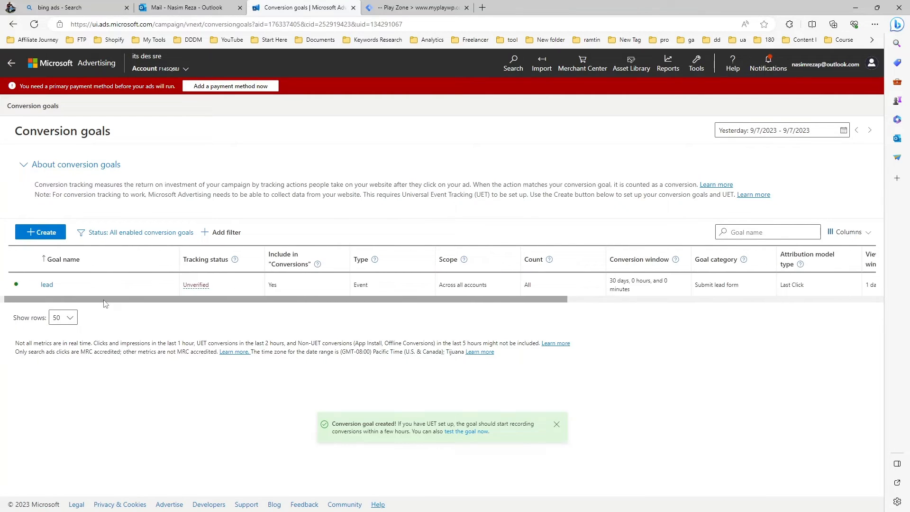
pyautogui.click(46, 285)
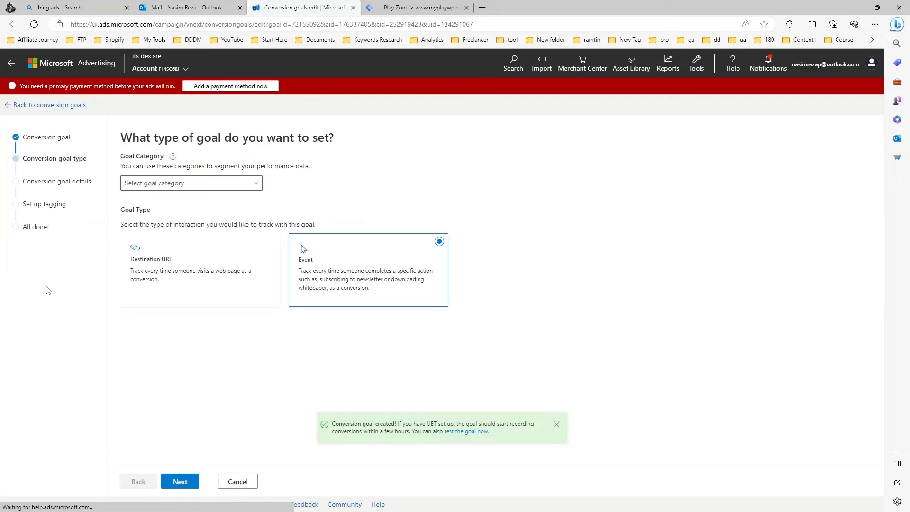
pyautogui.click(191, 183)
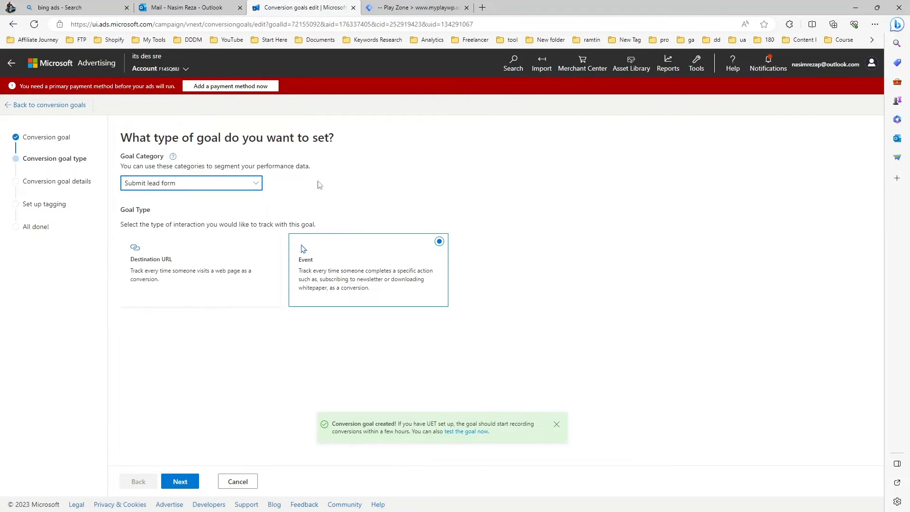
pyautogui.moveTo(175, 436)
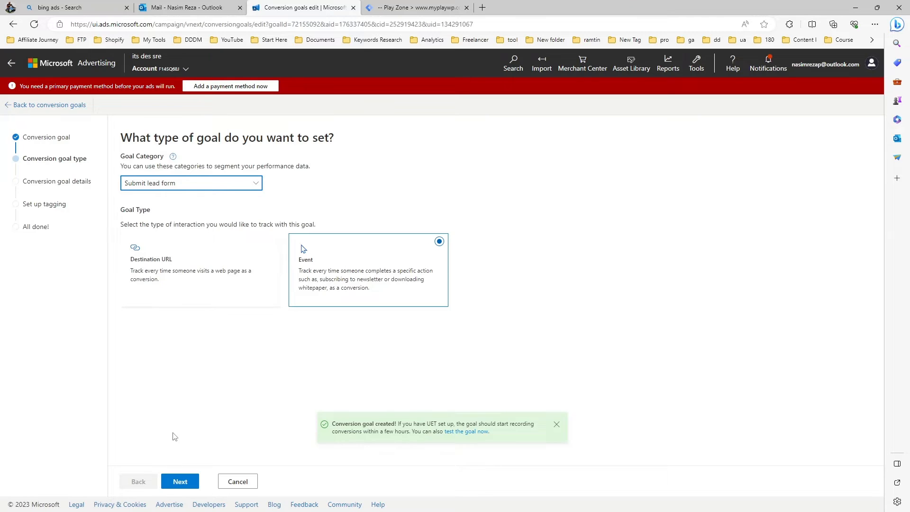
pyautogui.click(180, 481)
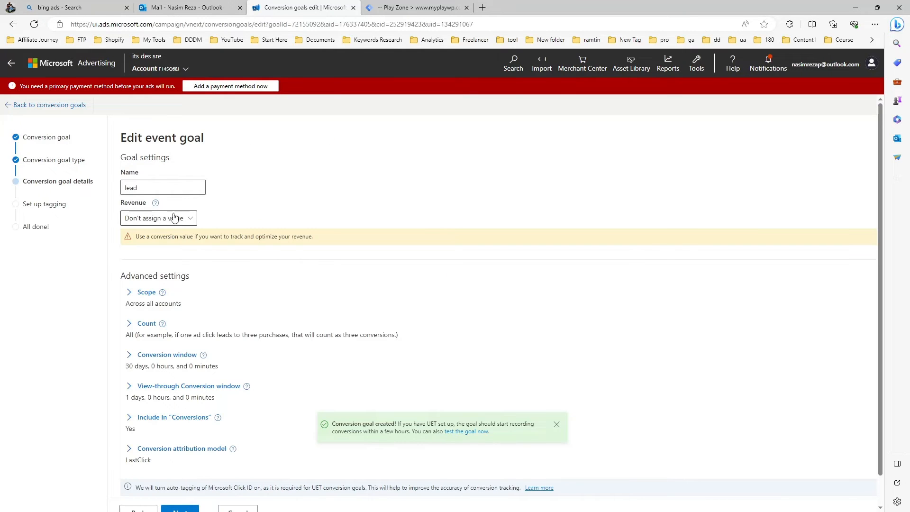
pyautogui.scroll(-3)
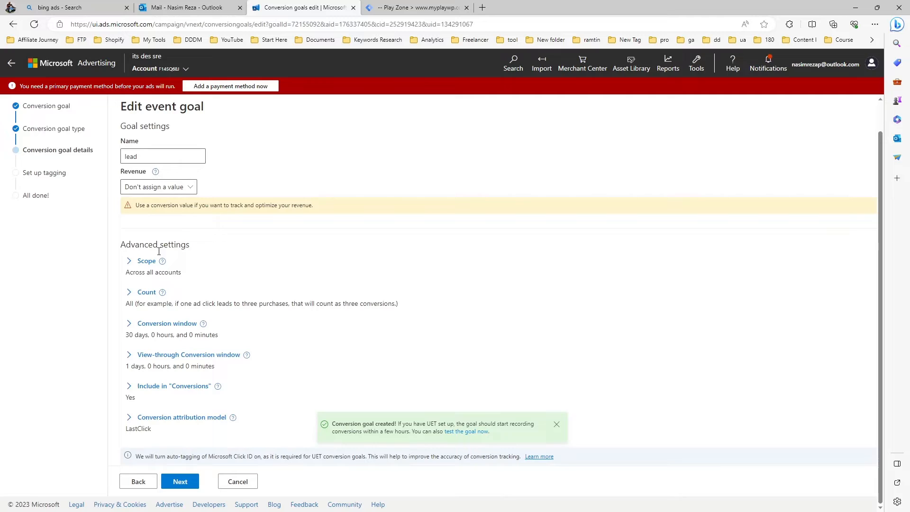
pyautogui.click(180, 482)
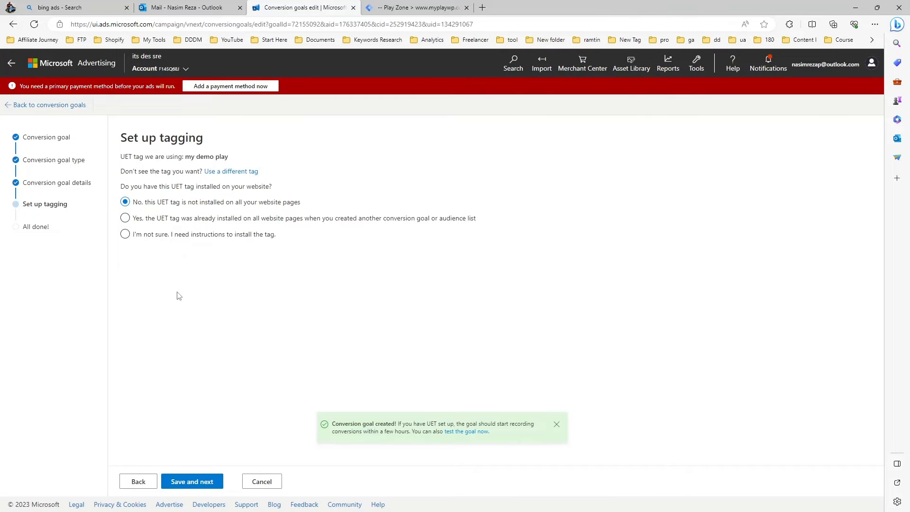
# State the UET tag is already installed, choose manual installation and reach the custom event parameters
pyautogui.click(125, 217)
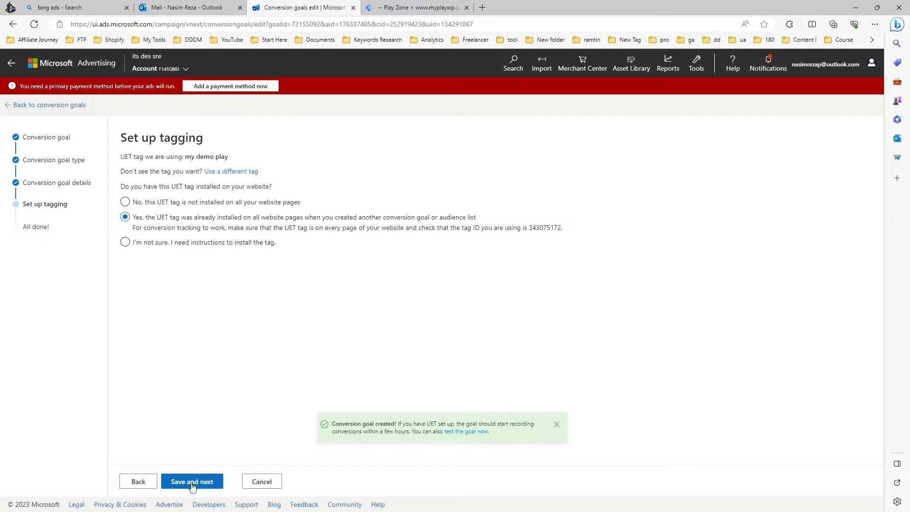
pyautogui.click(191, 482)
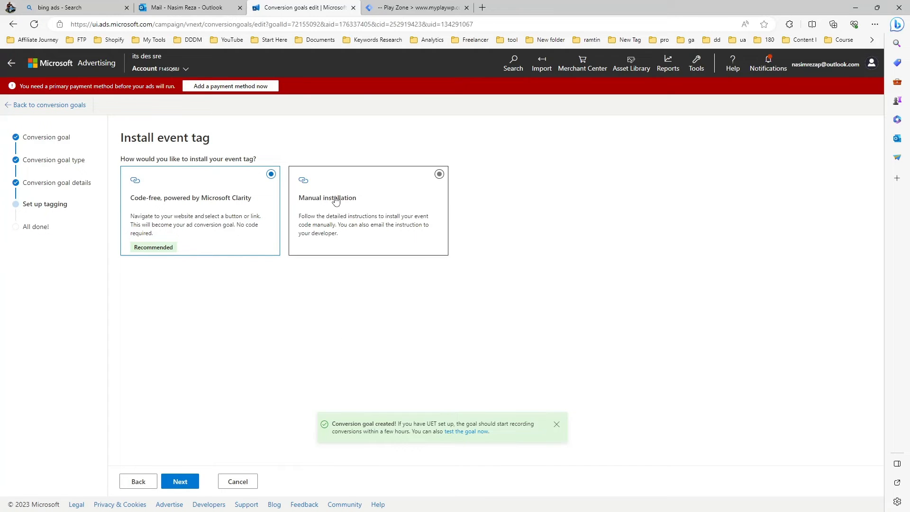
pyautogui.click(180, 481)
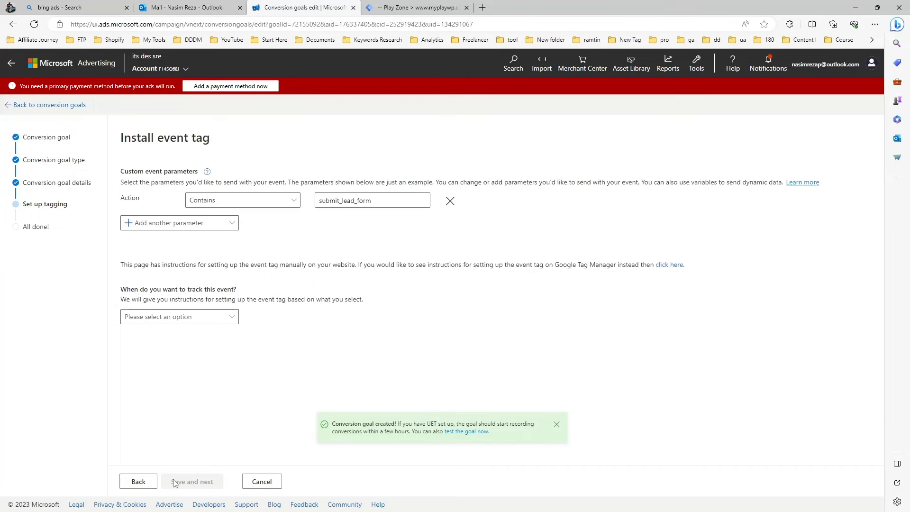
pyautogui.click(372, 200)
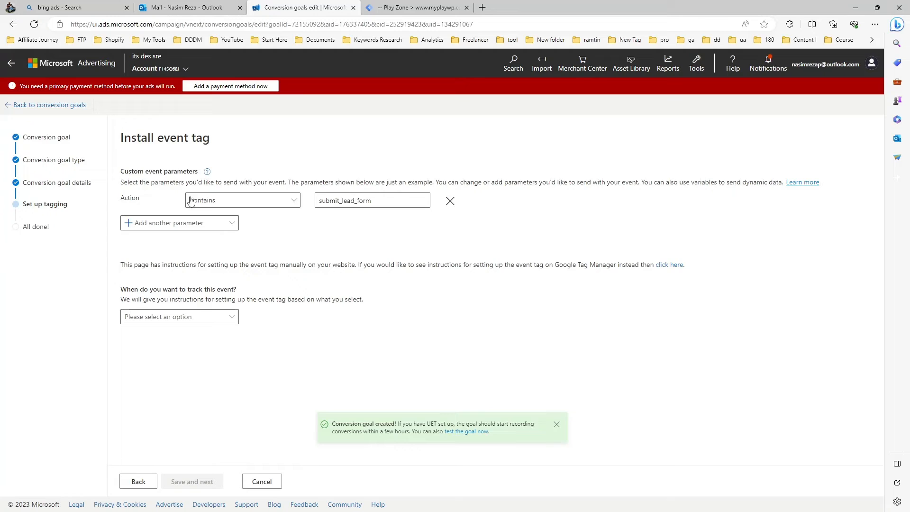
# Keep Contains as action match, track the event on page load, save the goal and finish
pyautogui.click(242, 200)
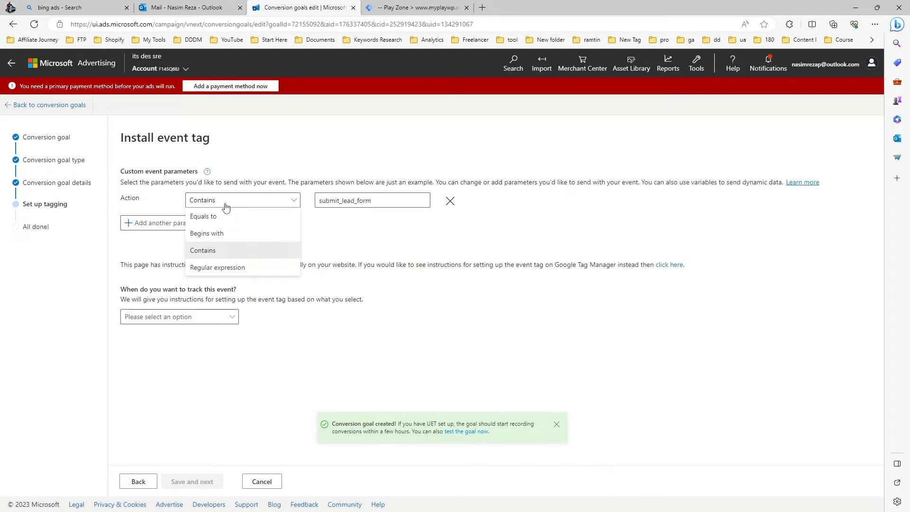
pyautogui.moveTo(226, 271)
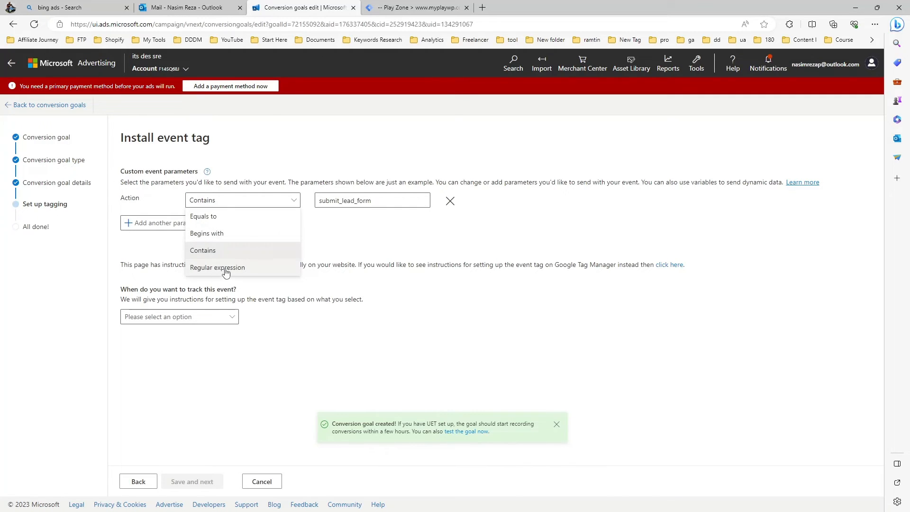
pyautogui.click(203, 250)
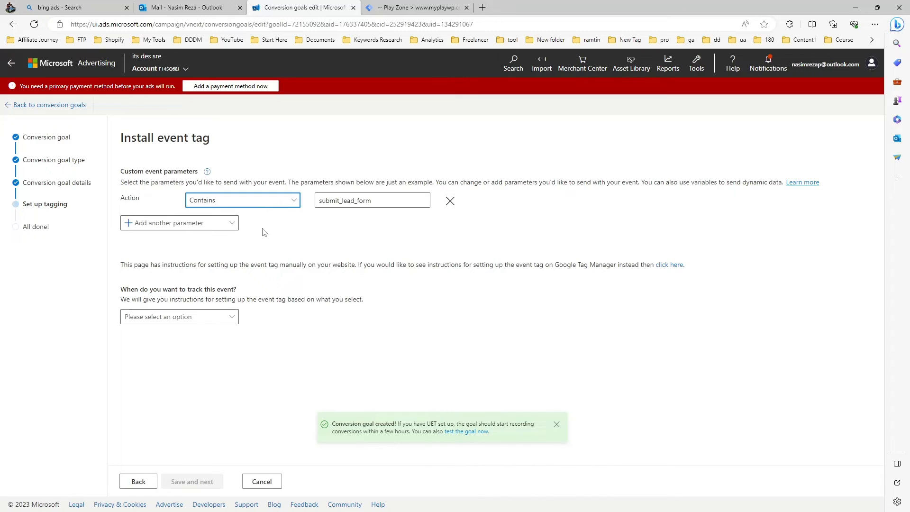
pyautogui.click(180, 317)
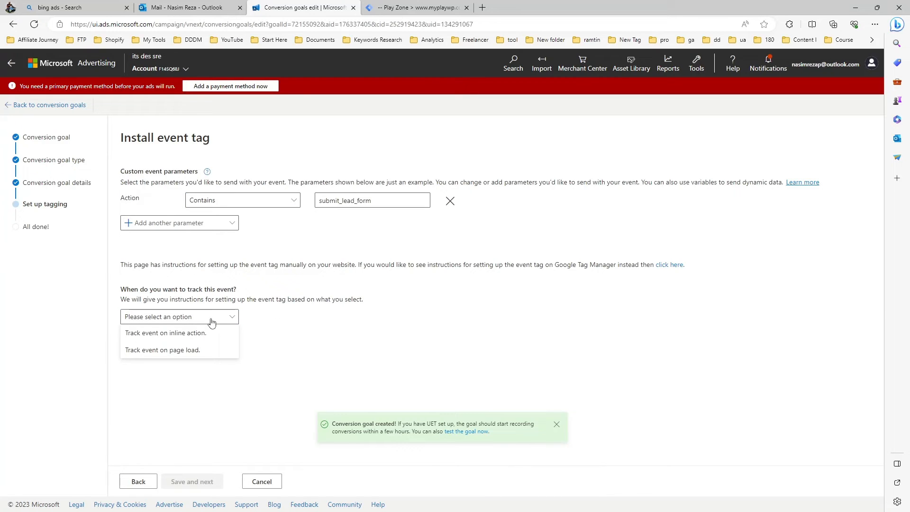
pyautogui.click(162, 350)
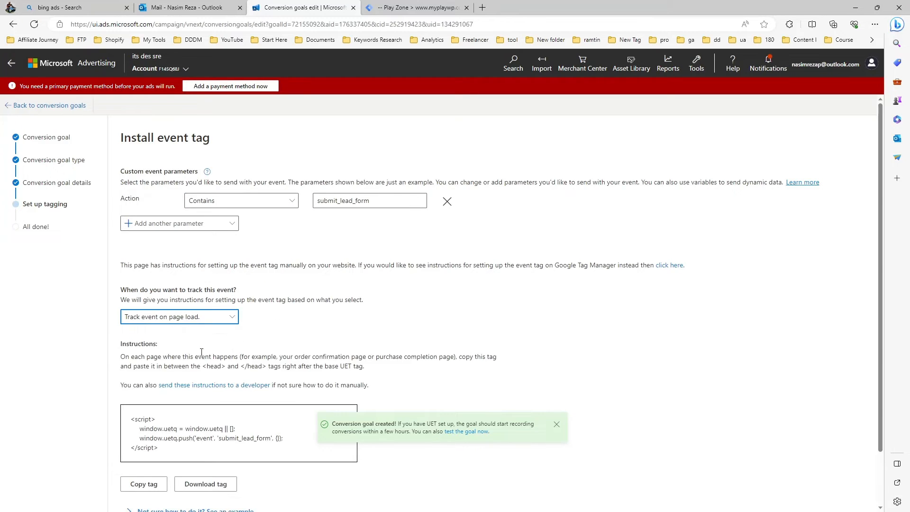
pyautogui.scroll(-3)
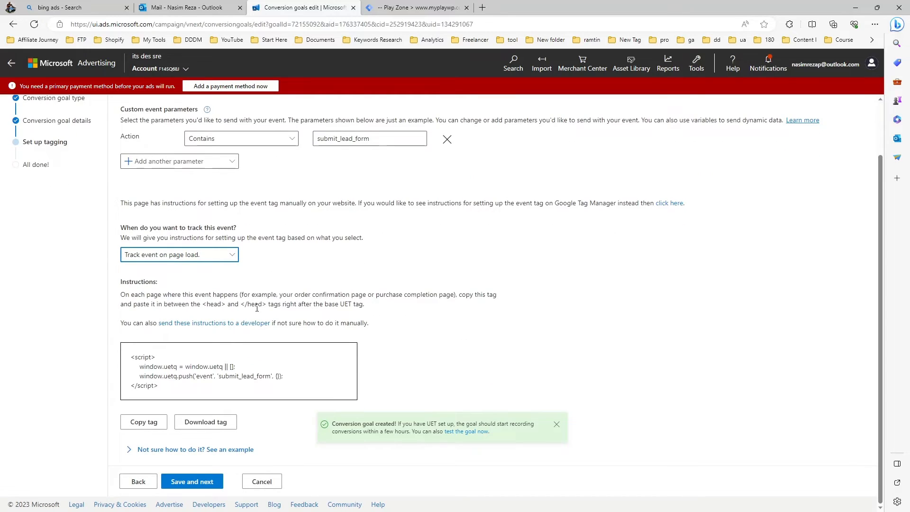
pyautogui.click(191, 480)
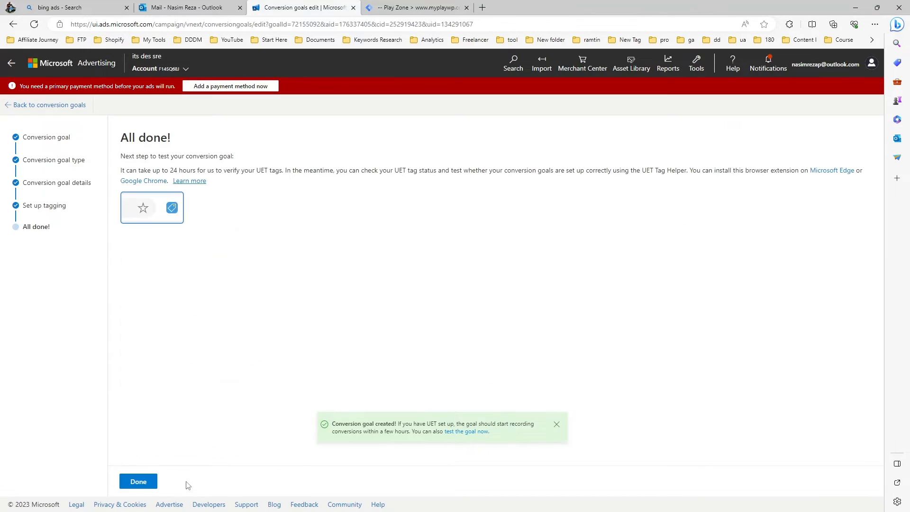
pyautogui.click(139, 482)
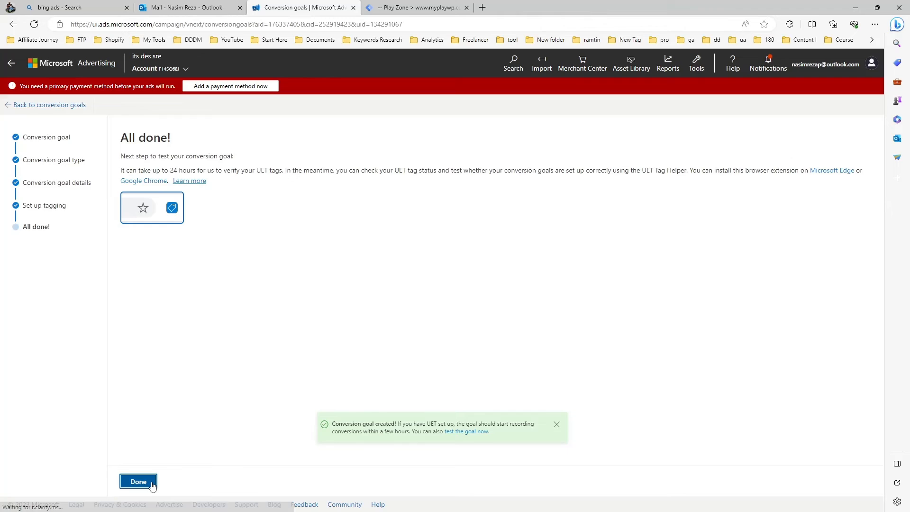
pyautogui.click(139, 482)
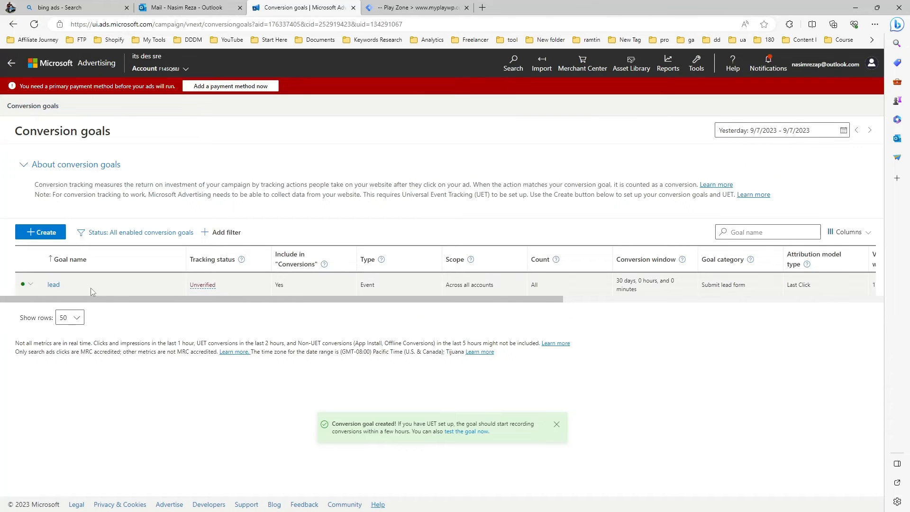
# Paste 'lead' into the custom conversion tag's event action, category and label fields
pyautogui.rightClick(54, 285)
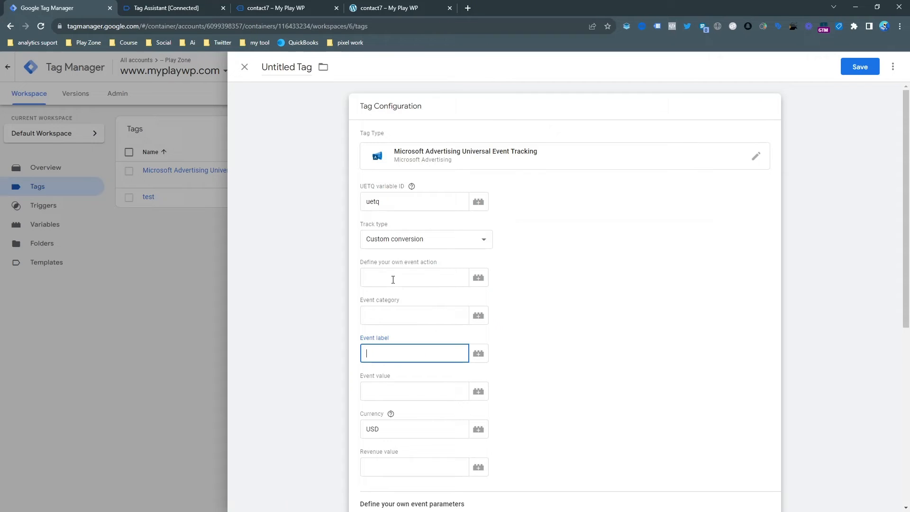
pyautogui.rightClick(414, 315)
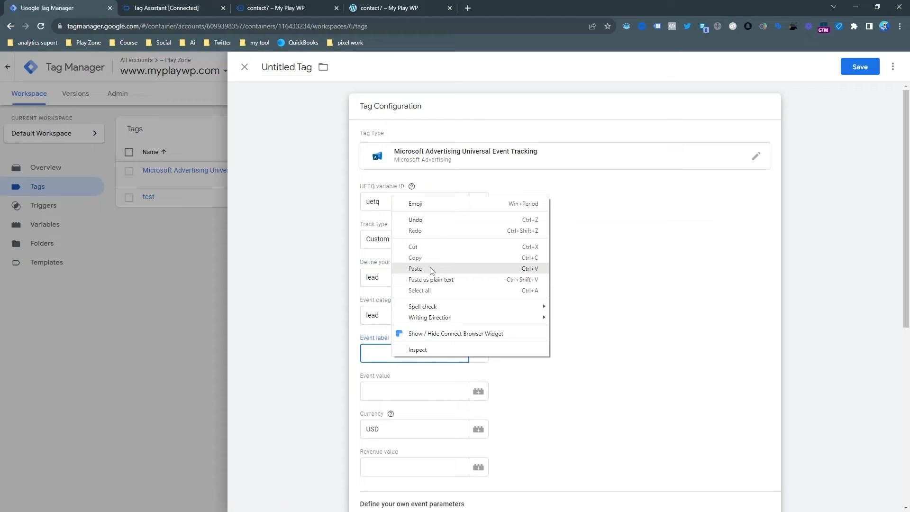
pyautogui.click(416, 269)
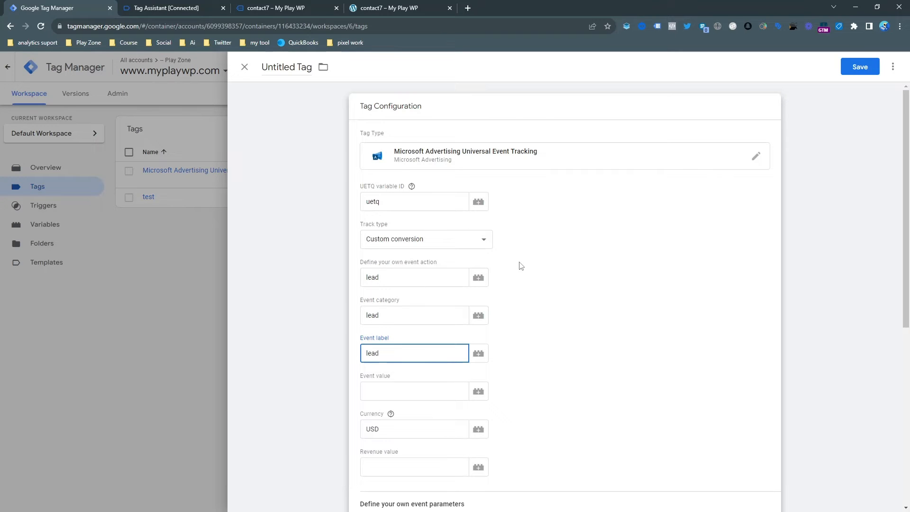
pyautogui.scroll(-3)
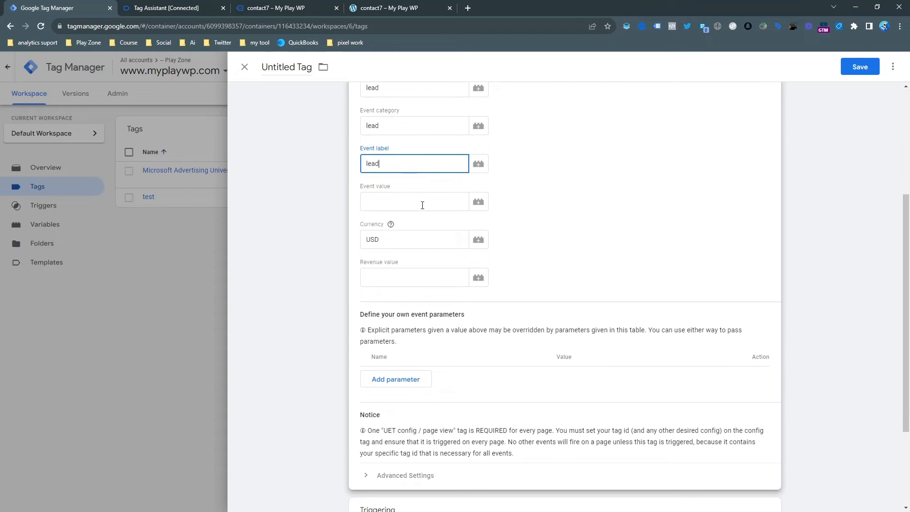
pyautogui.scroll(-3)
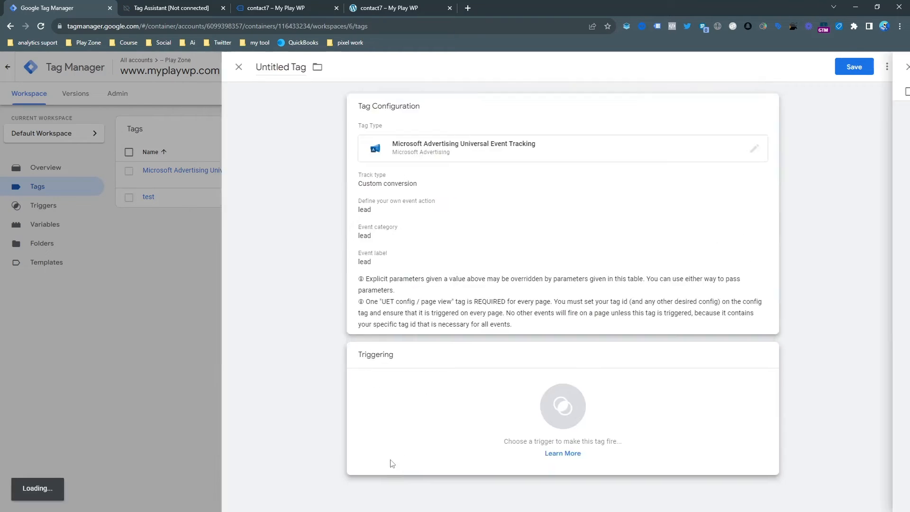
# Begin a new trigger for the lead tag, checking the fired event name in the preview
pyautogui.click(563, 407)
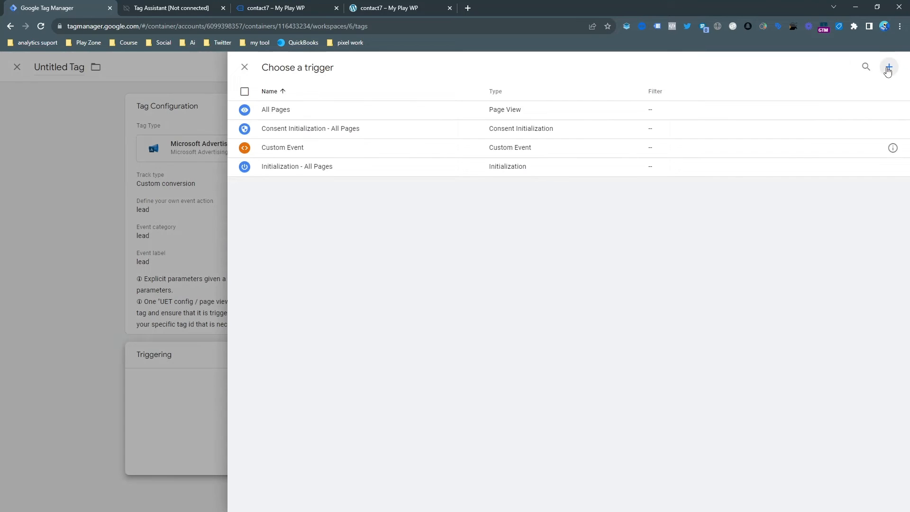
pyautogui.click(887, 67)
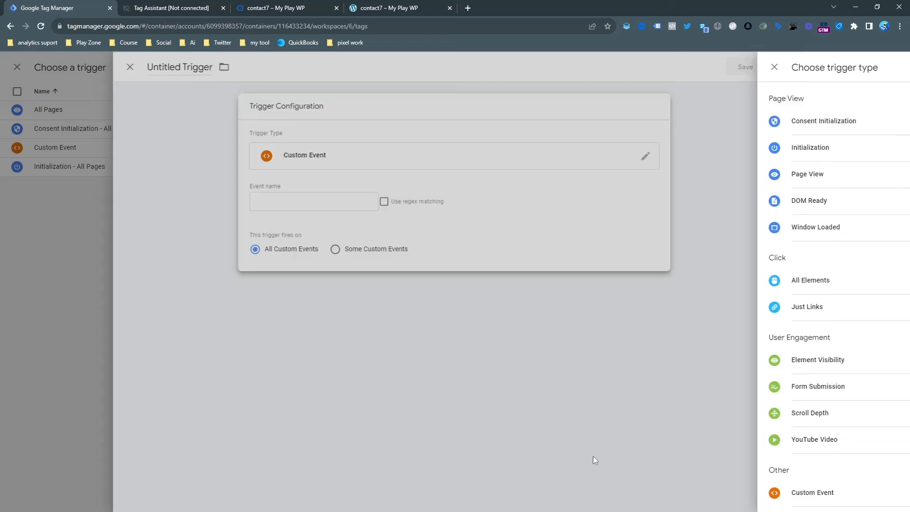
pyautogui.click(170, 8)
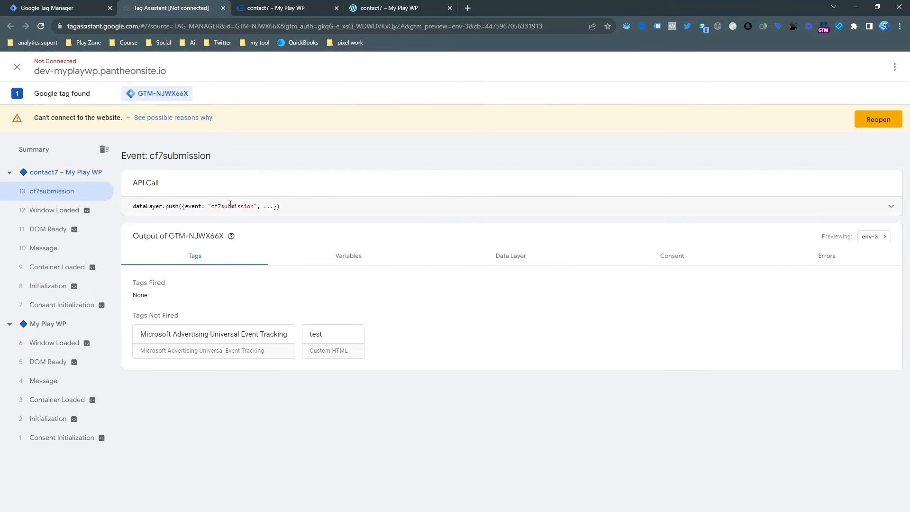
pyautogui.moveTo(156, 94)
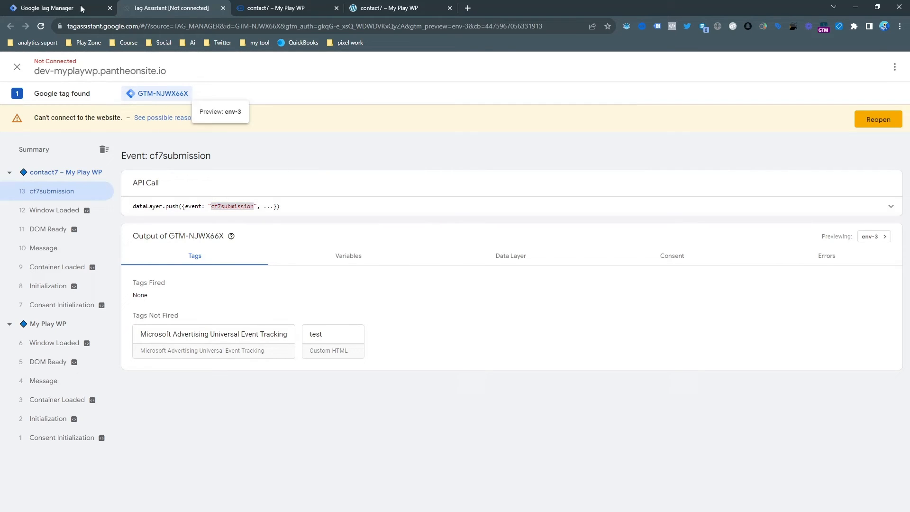
# Create and save a Custom Event trigger with event name cf7submission, keeping that trigger name
pyautogui.rightClick(429, 201)
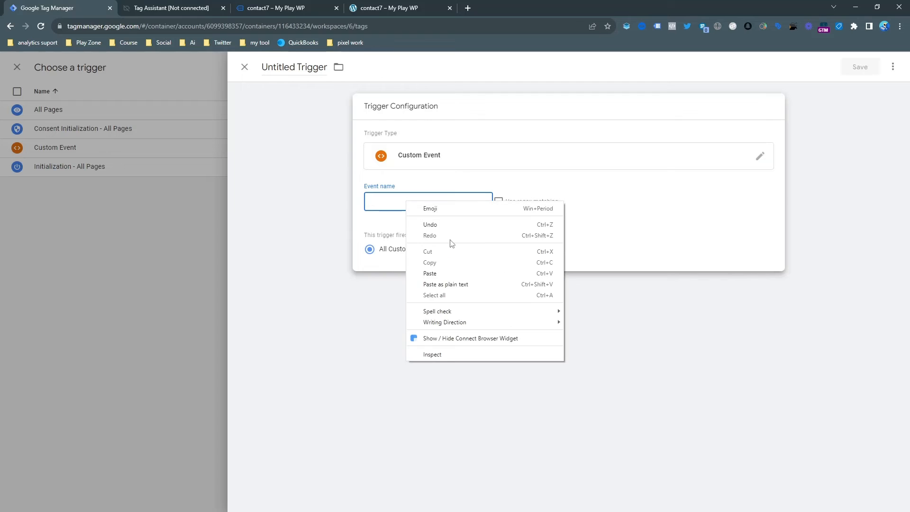
pyautogui.write('cf7submission')
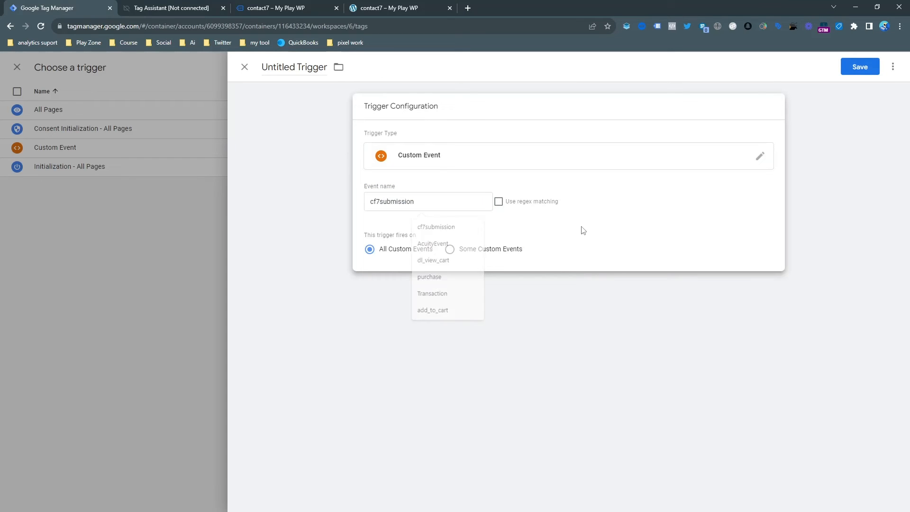
pyautogui.click(860, 67)
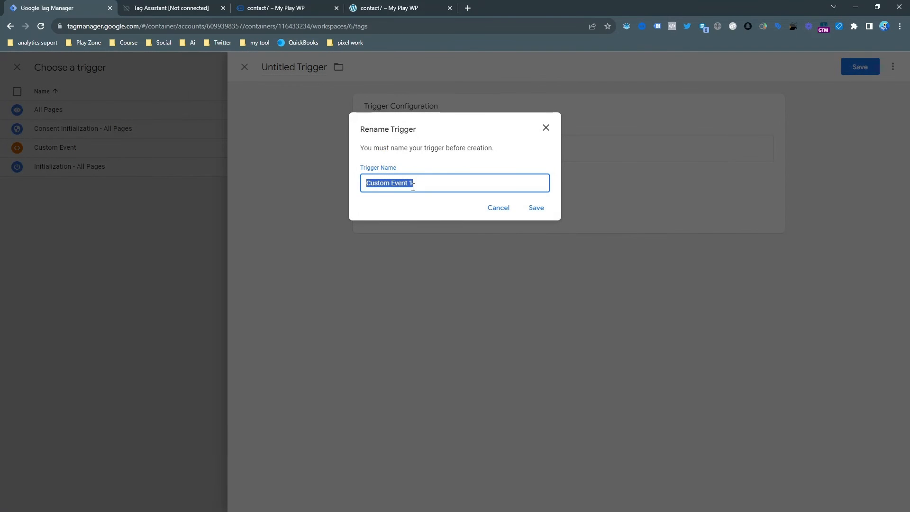
pyautogui.click(535, 207)
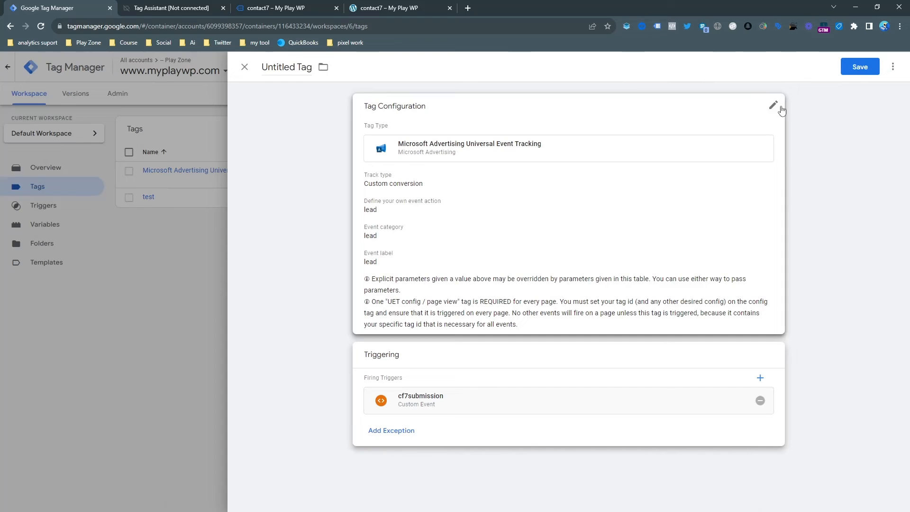
# Save the tag under the name 'Microsoft Advertising Universal Event Tracking 1'
pyautogui.click(774, 105)
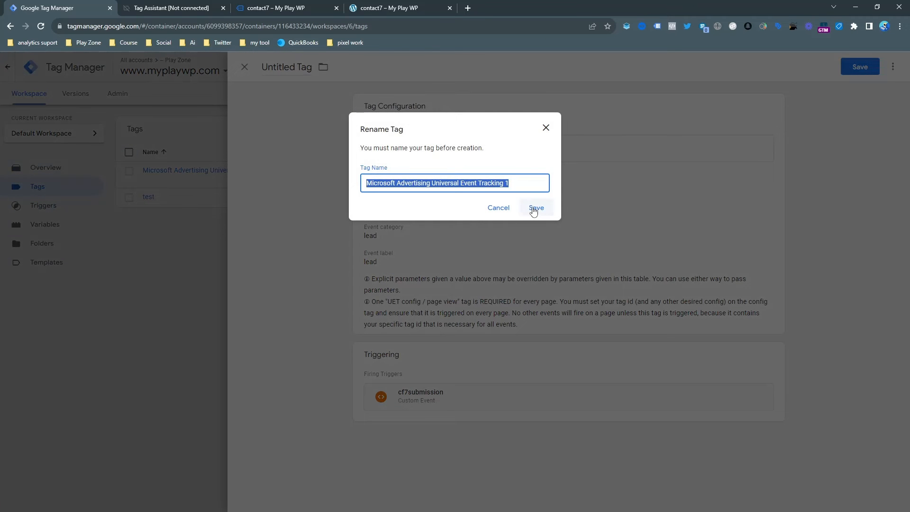
pyautogui.click(535, 208)
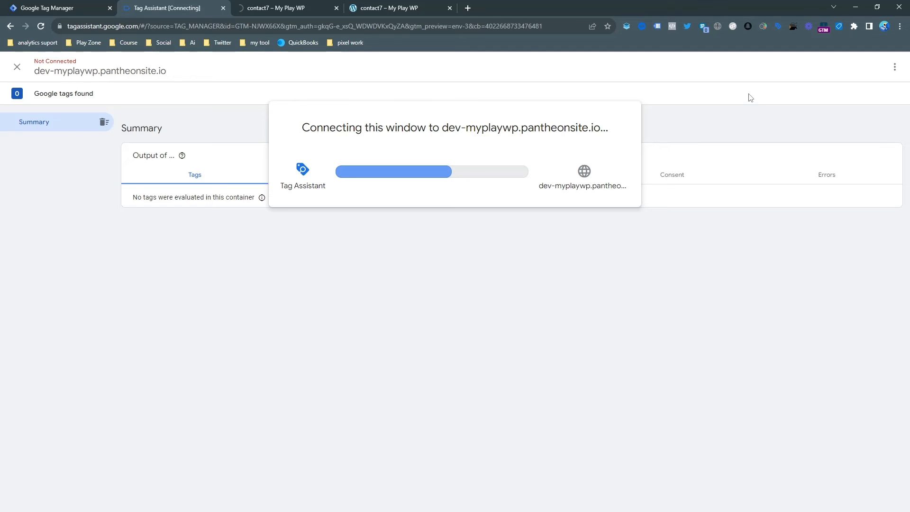
pyautogui.moveTo(748, 97)
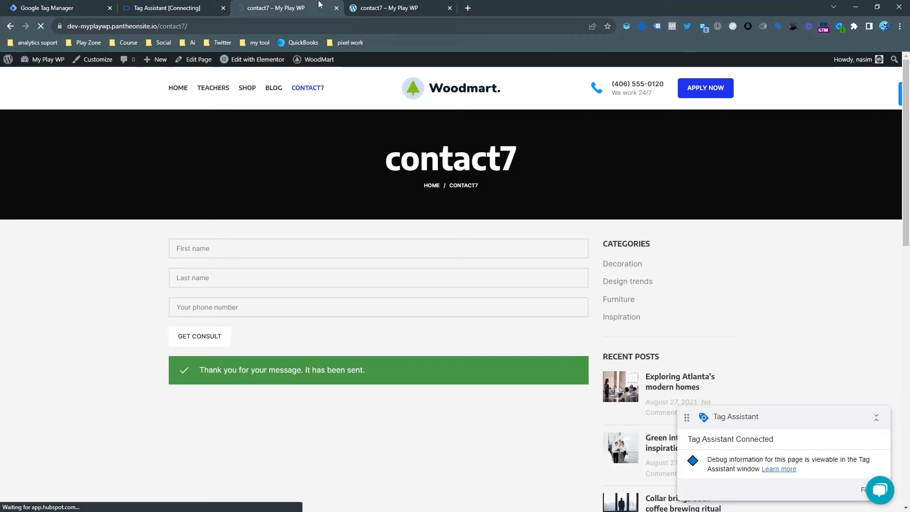
# On the previewed contact7 page, fill the form with 'Reza', submit it and check UET Tag Helper events
pyautogui.click(271, 8)
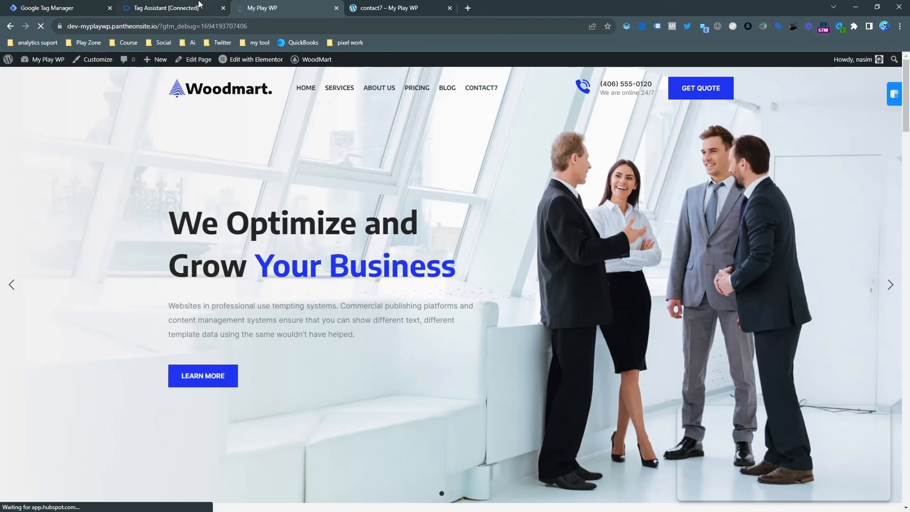
pyautogui.click(169, 7)
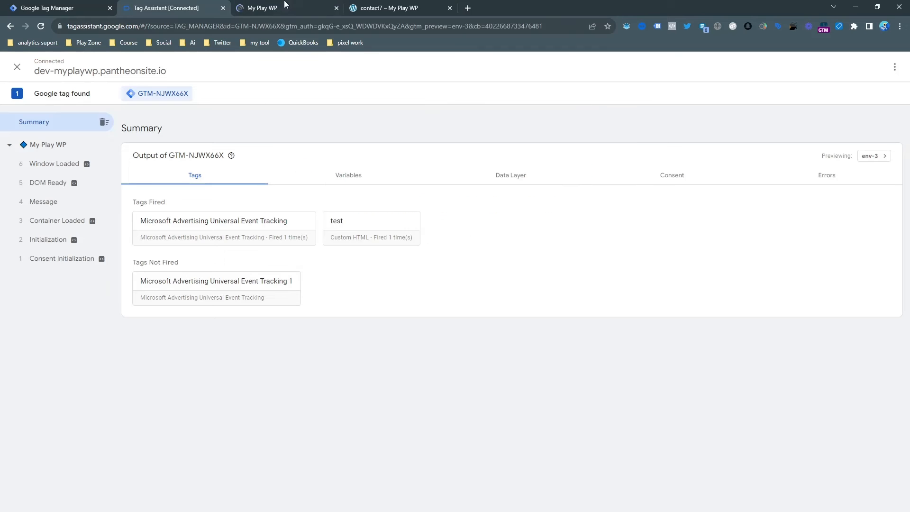
pyautogui.click(273, 7)
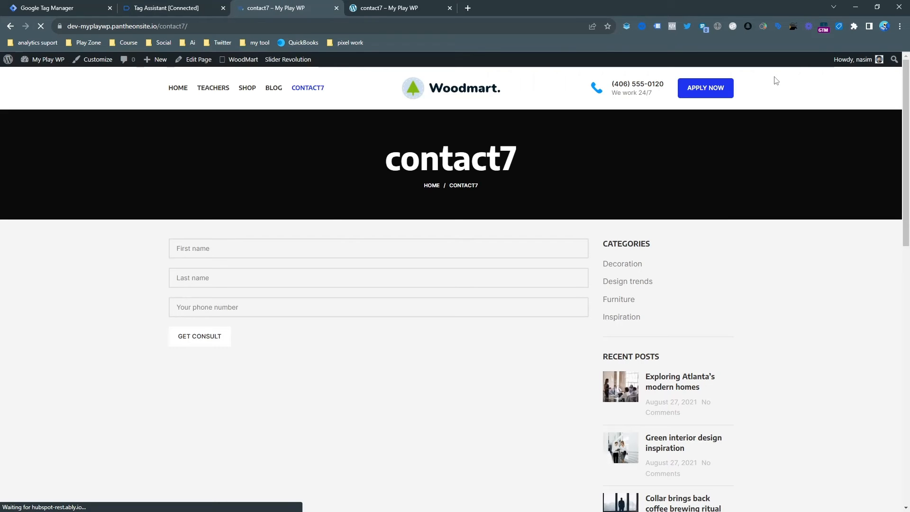
pyautogui.click(841, 27)
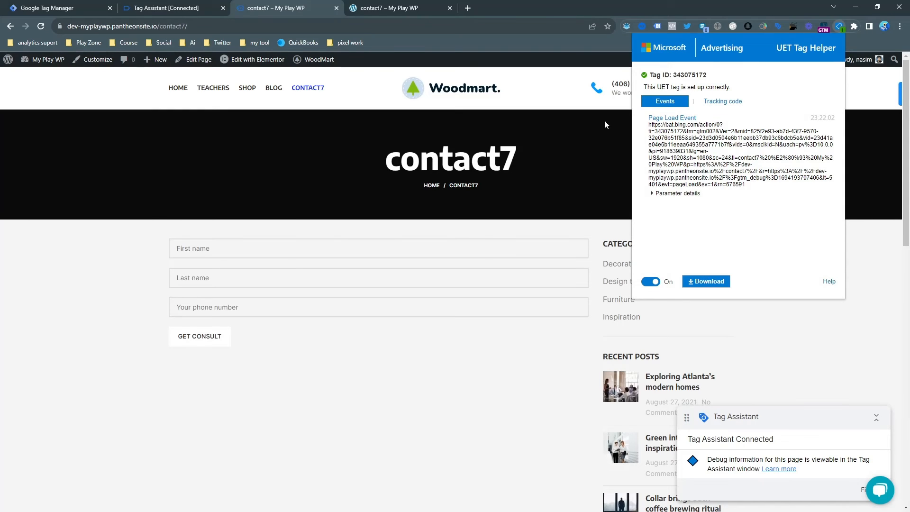
pyautogui.write('Reza')
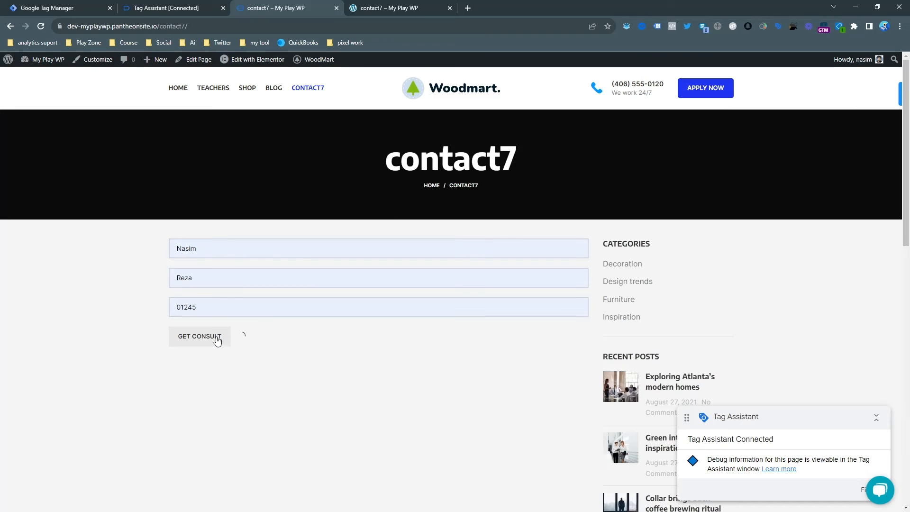
pyautogui.click(199, 336)
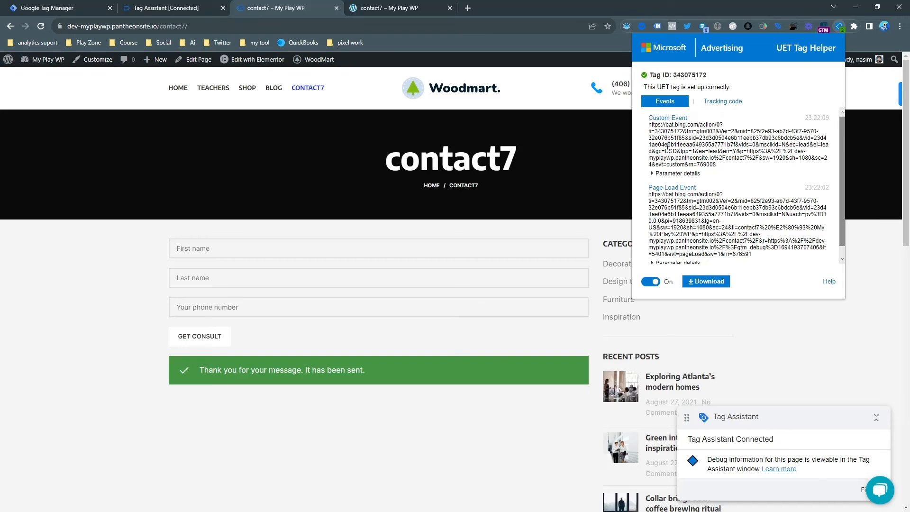
# Expand the Custom Event's parameters and confirm category, action and label are 'lead'
pyautogui.doubleClick(667, 118)
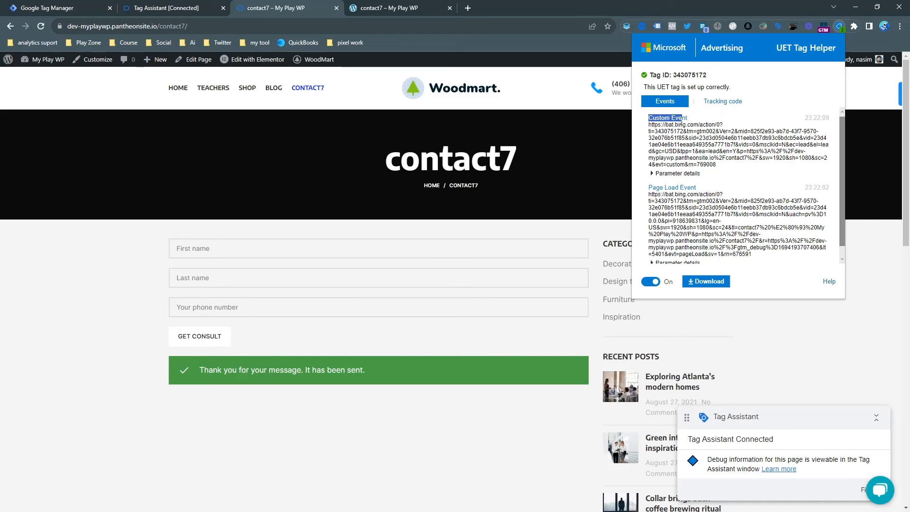
pyautogui.click(675, 174)
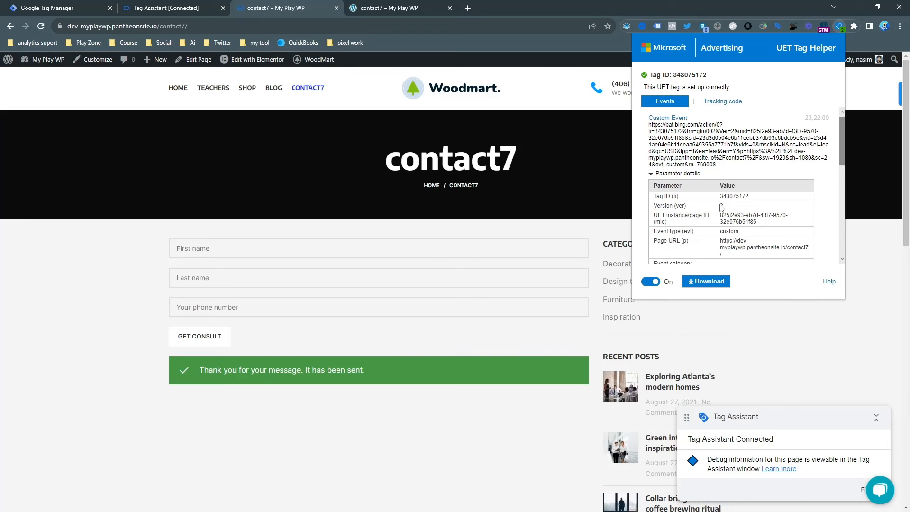
pyautogui.scroll(-3)
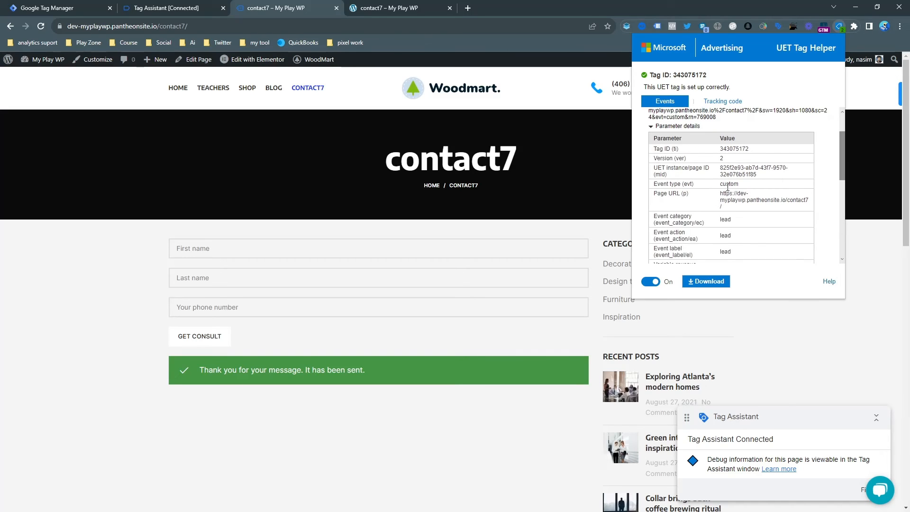
pyautogui.moveTo(656, 216); pyautogui.dragTo(726, 251)
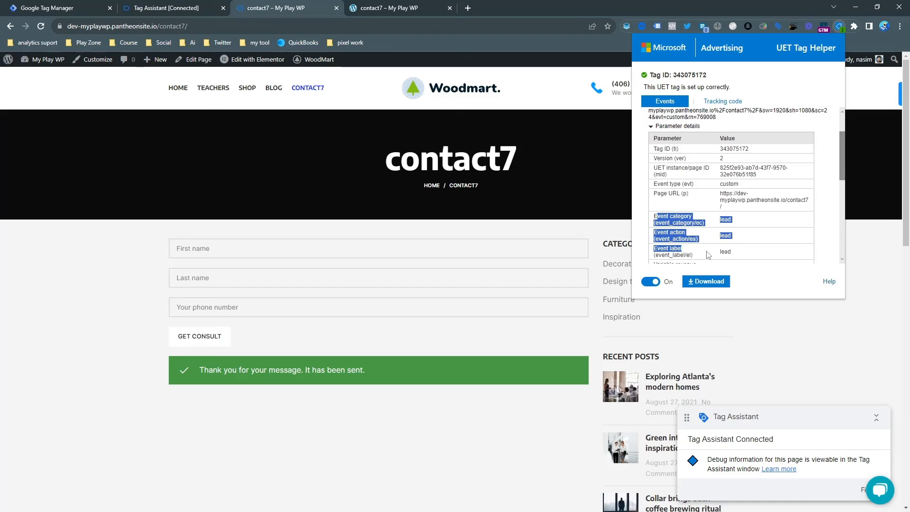
pyautogui.scroll(-3)
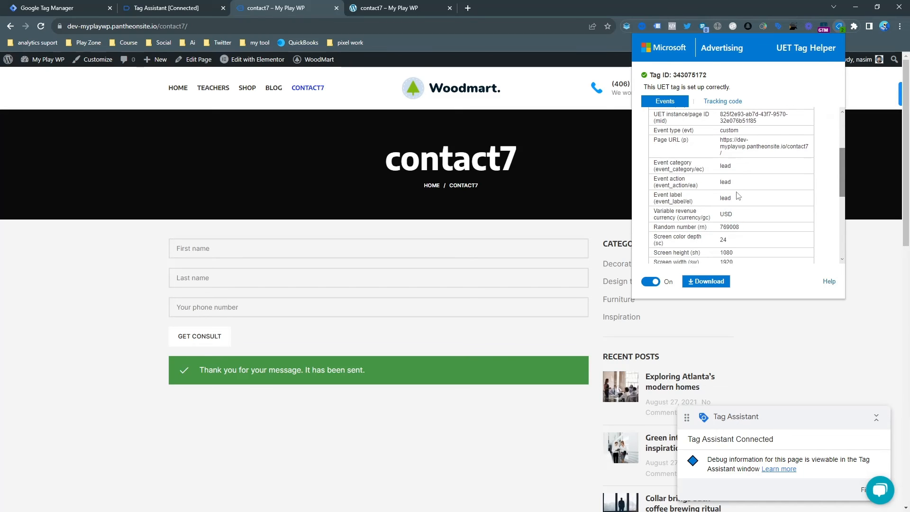
pyautogui.scroll(-3)
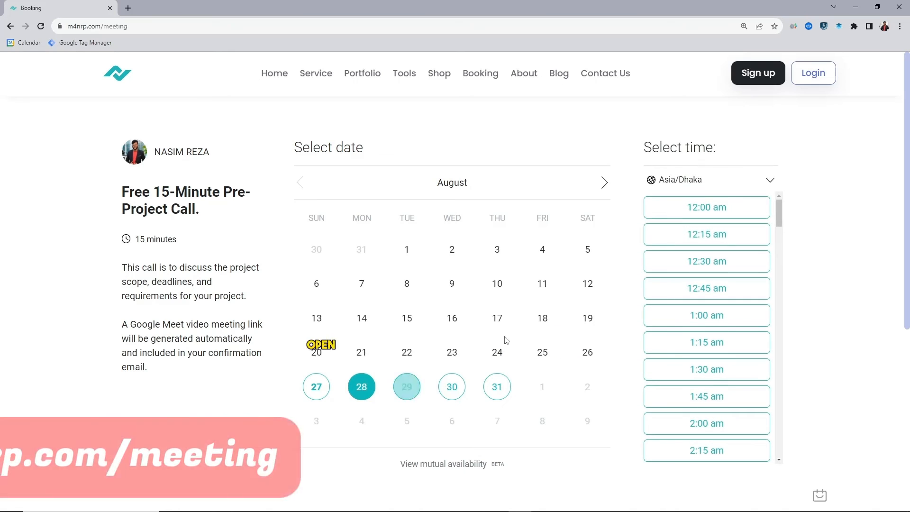
# Pick August 28 at 1:15 am and start the problem description in the booking form
pyautogui.click(710, 179)
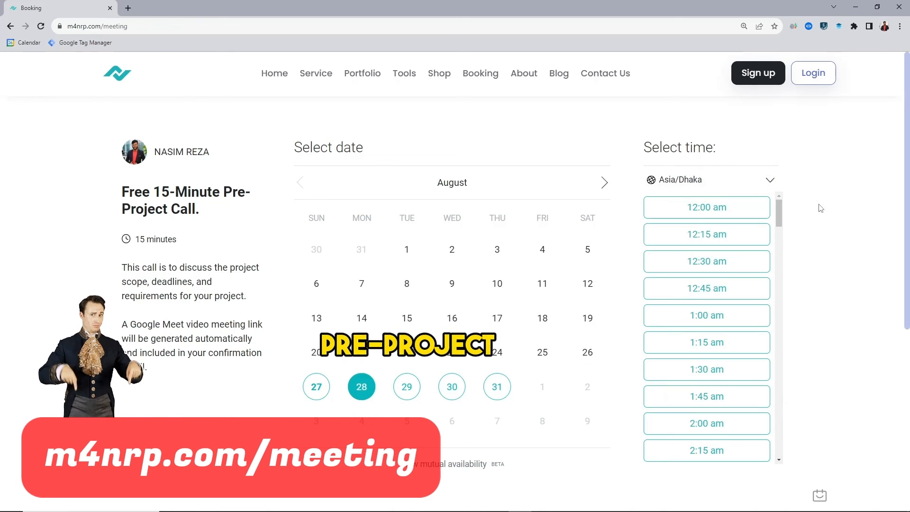
pyautogui.click(706, 342)
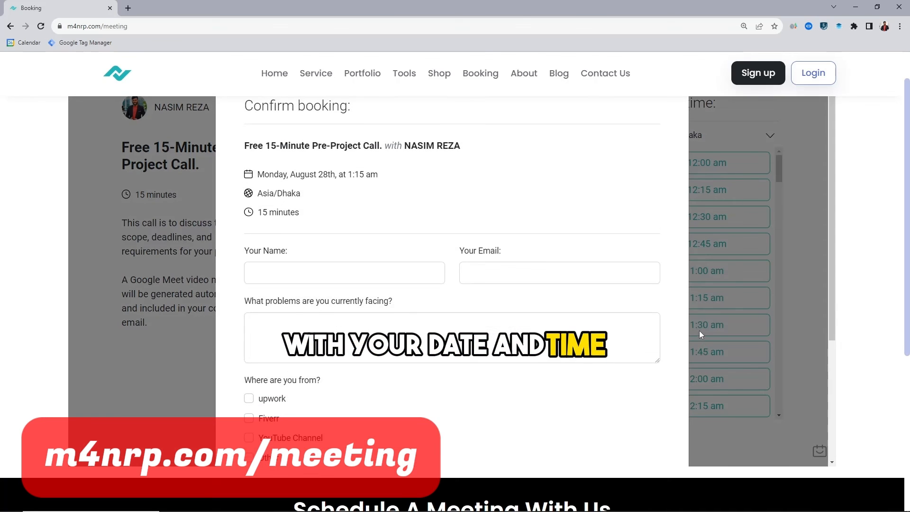
pyautogui.click(453, 338)
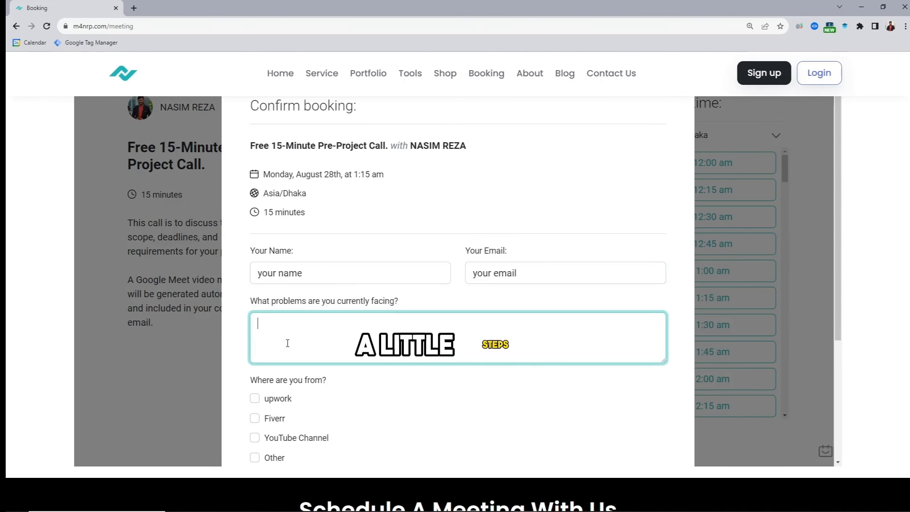